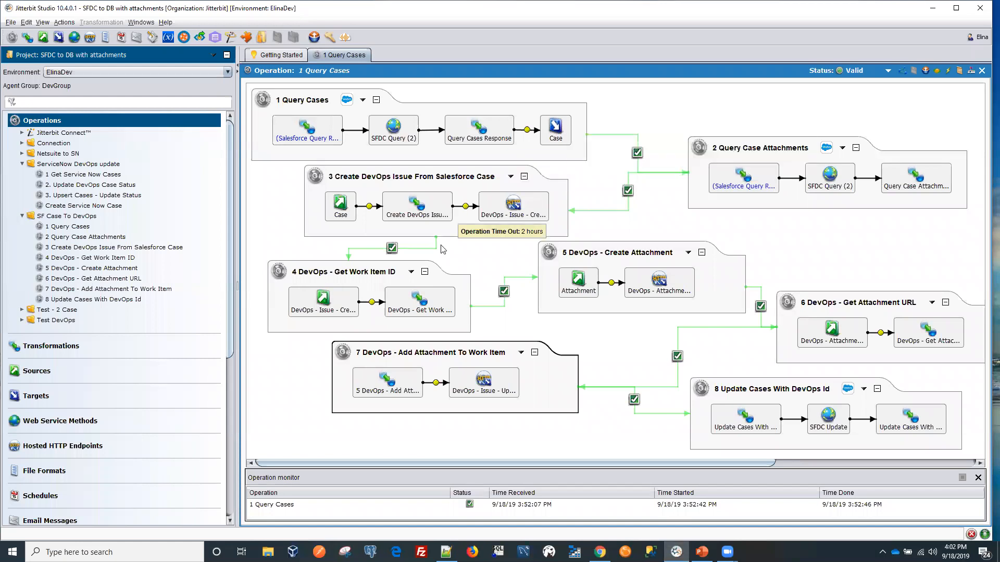
mouse_move(267, 166)
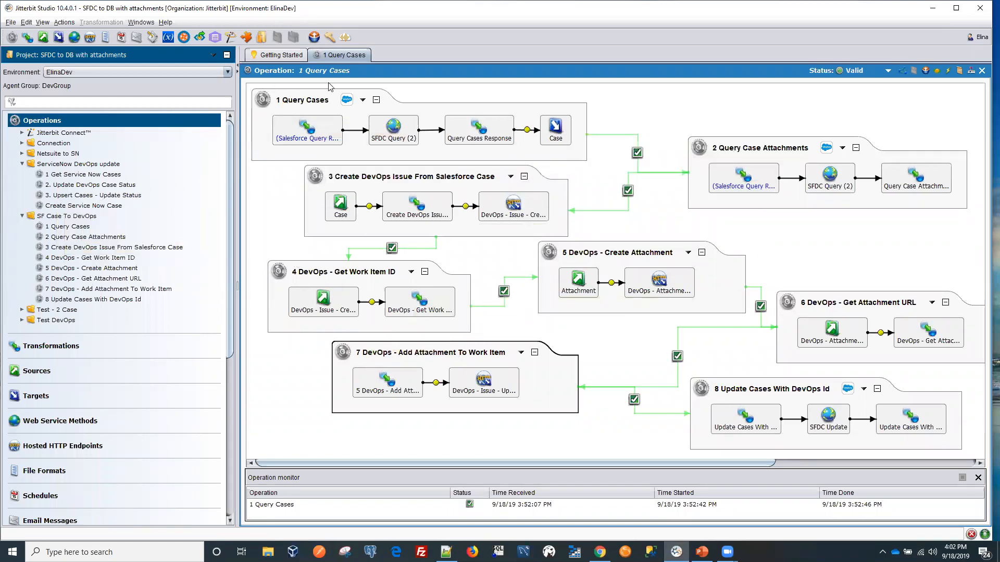
mouse_move(306, 128)
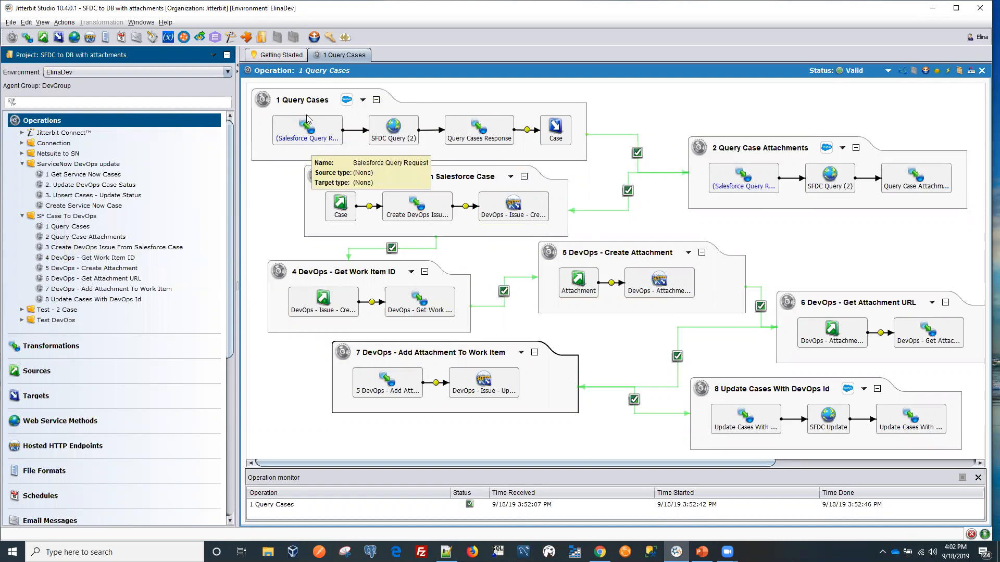
mouse_move(366, 141)
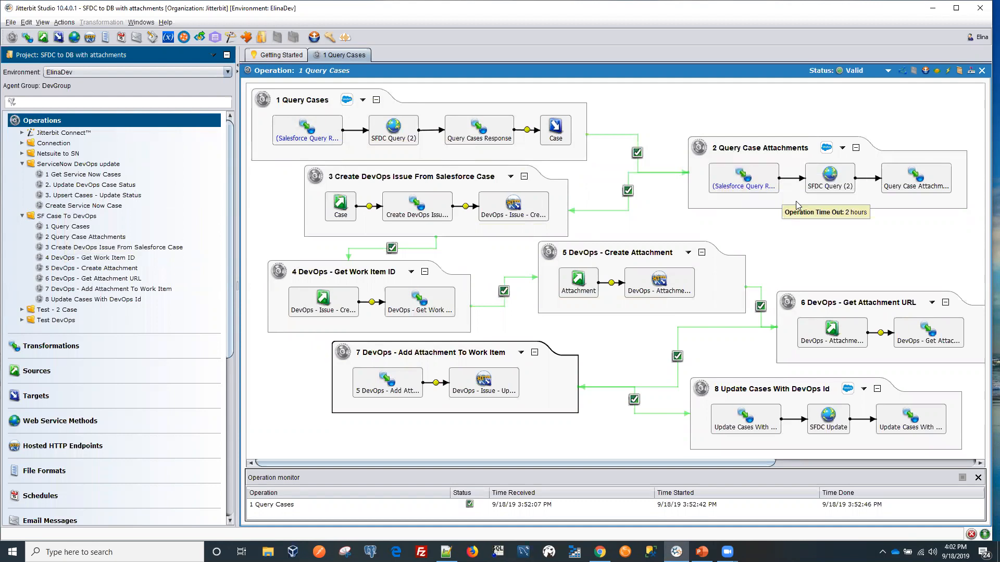
mouse_move(387, 152)
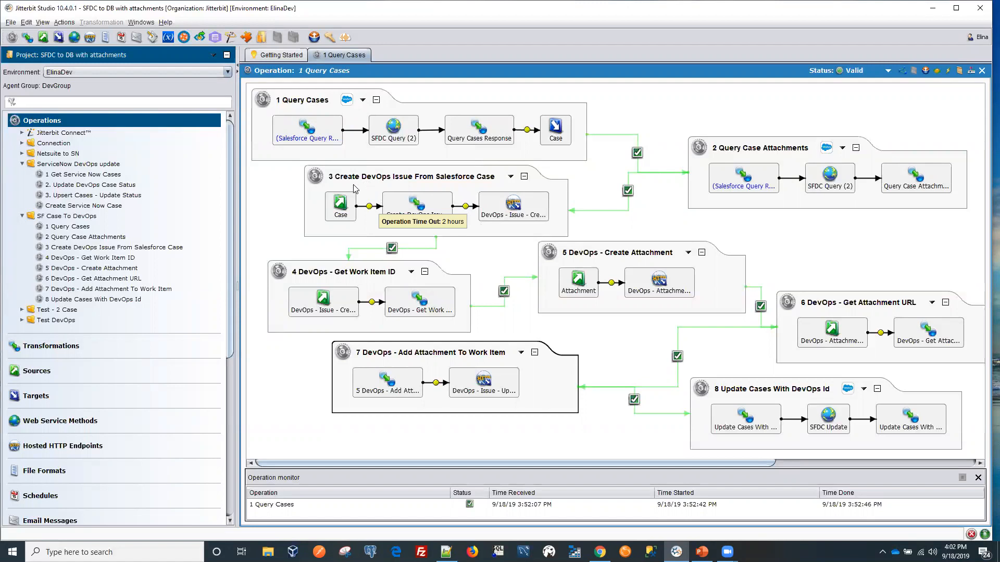
mouse_move(513, 204)
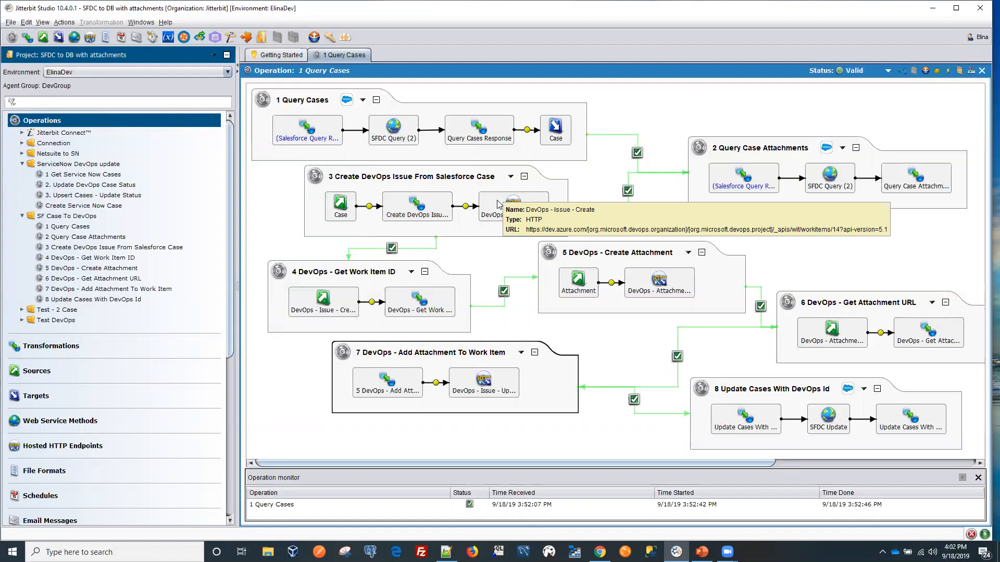
- Review the DevOps Issue Create target in the operation diagram, then switch to the browser
double_click(512, 206)
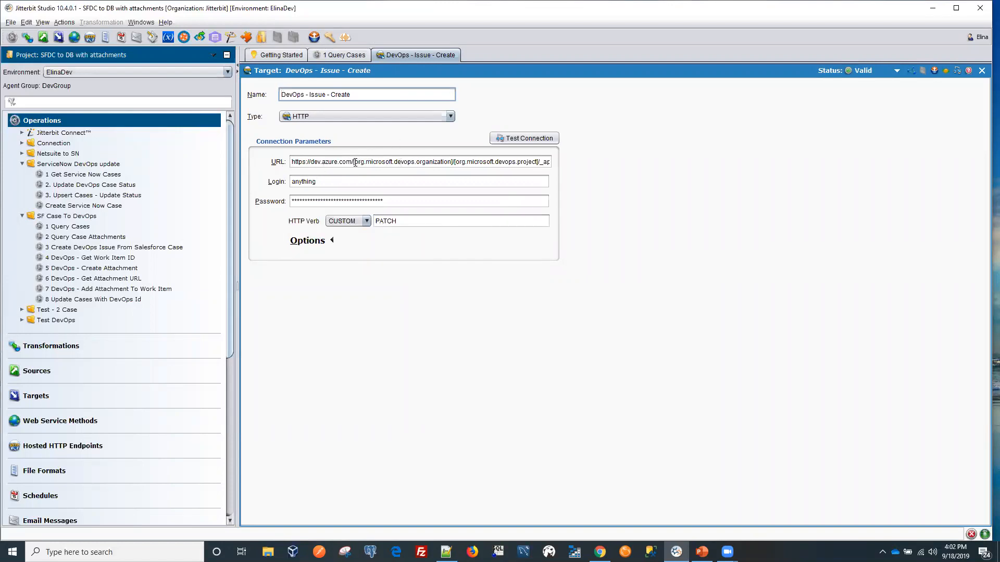
double_click(402, 161)
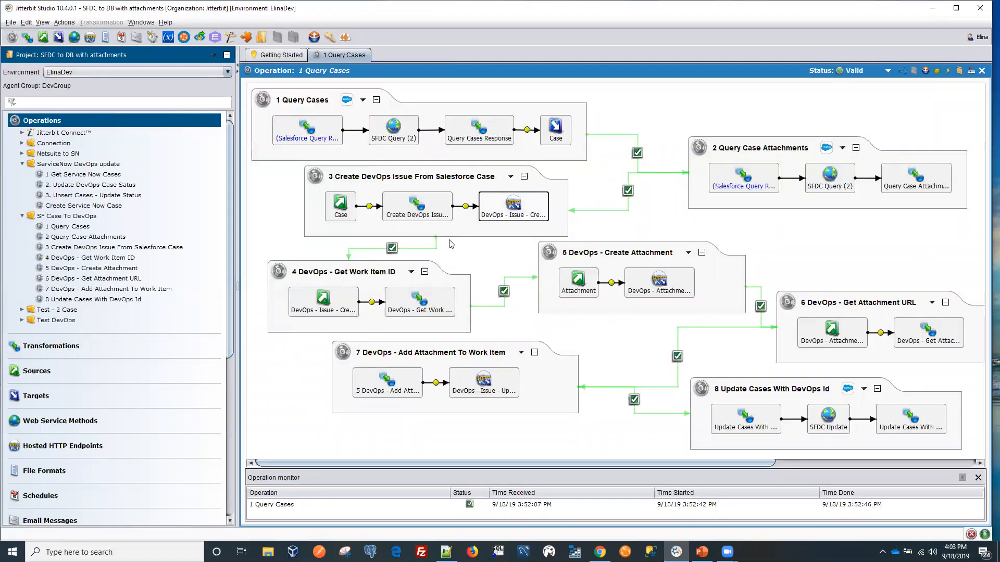
mouse_move(497, 247)
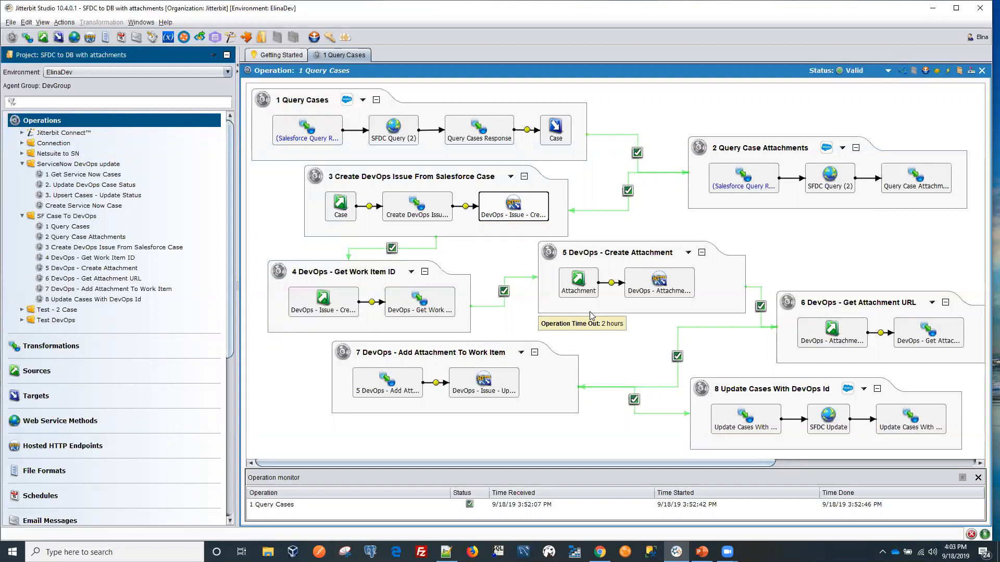
mouse_move(539, 24)
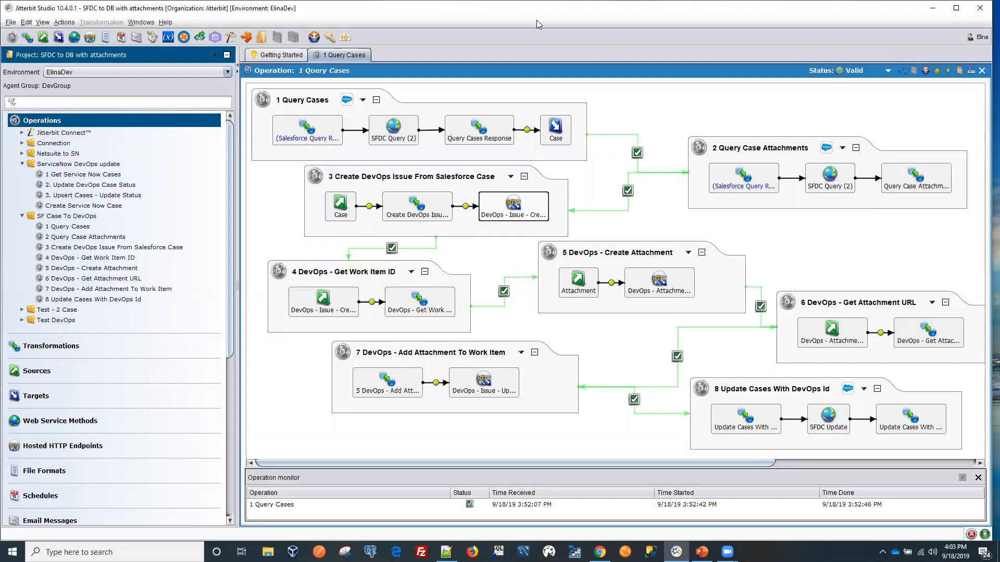
mouse_move(647, 73)
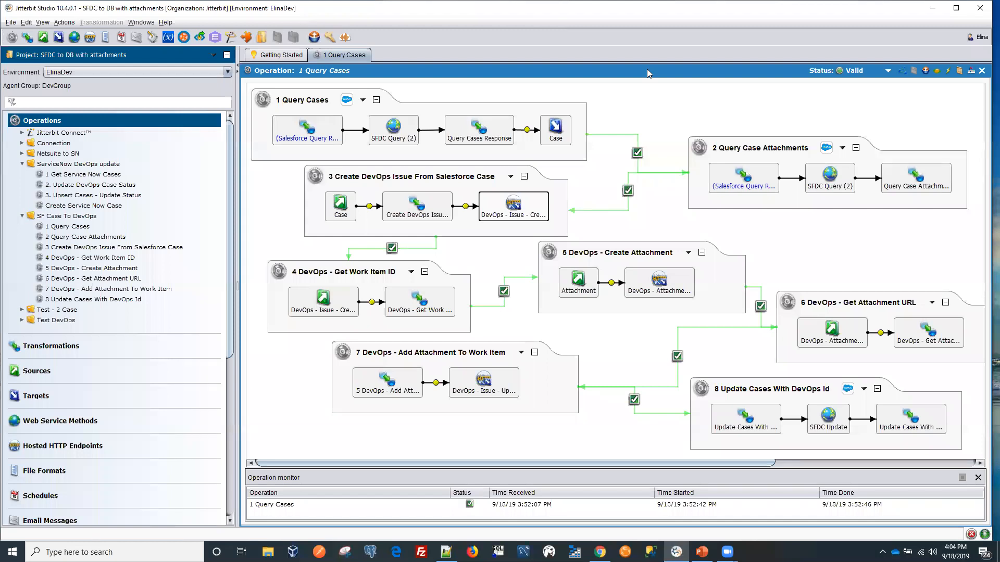
mouse_move(738, 403)
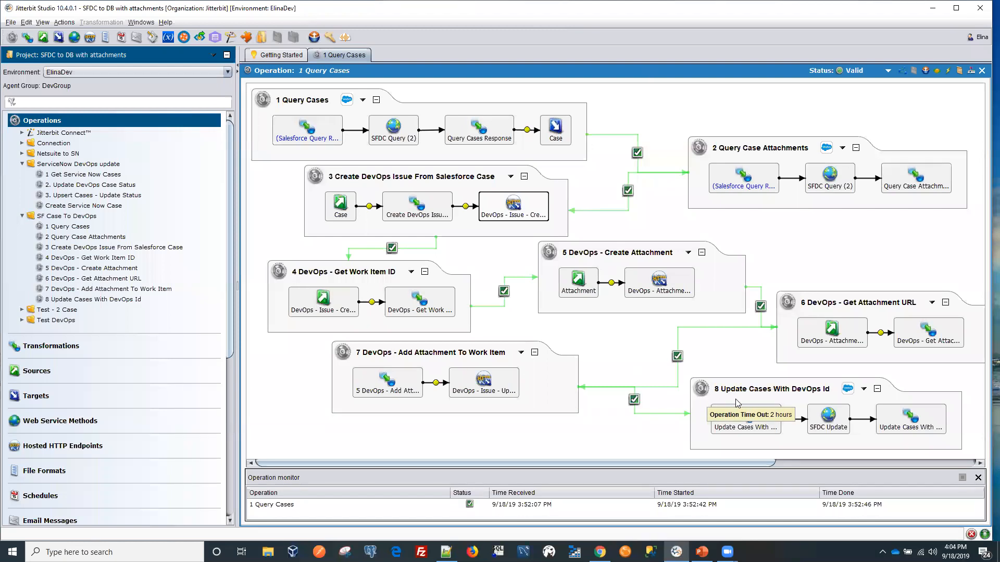
mouse_move(764, 399)
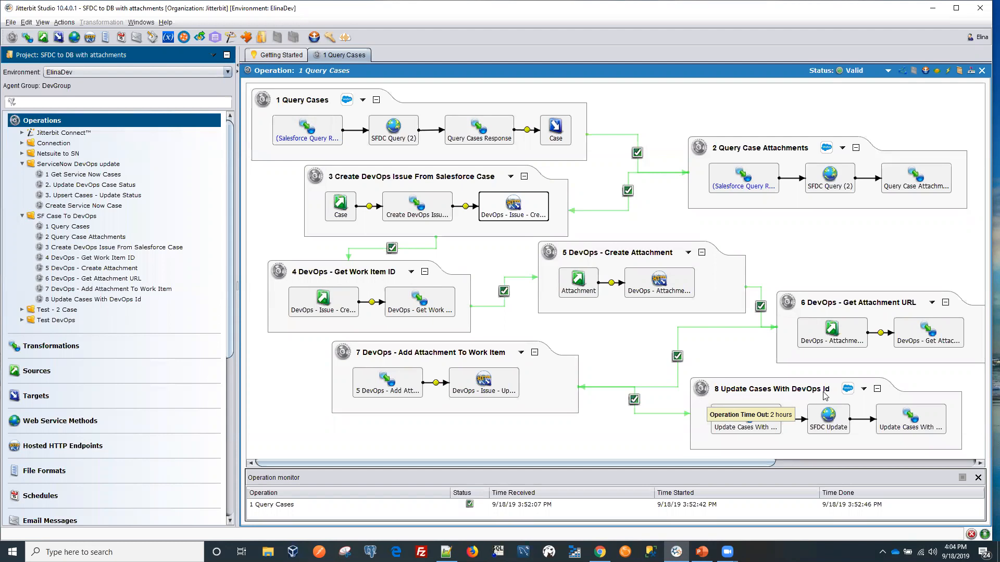
mouse_move(804, 399)
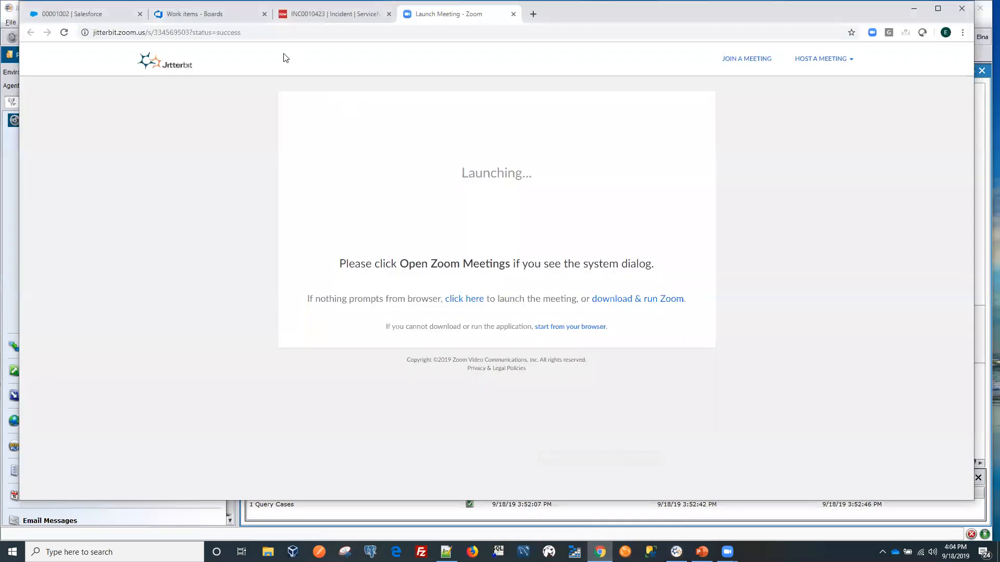
- Bring up Salesforce case 00001002 and its feed of status changes
left_click(76, 13)
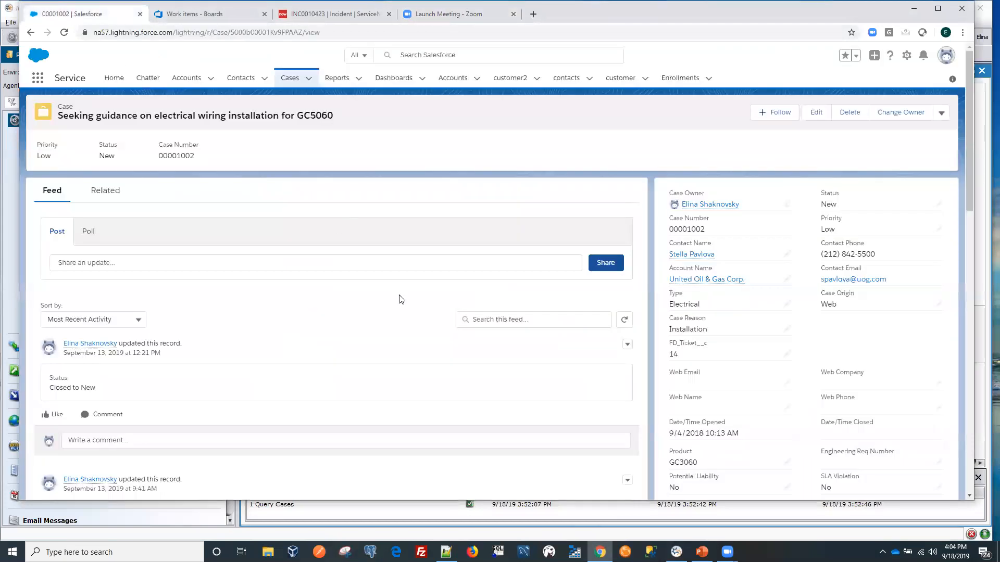
mouse_move(714, 229)
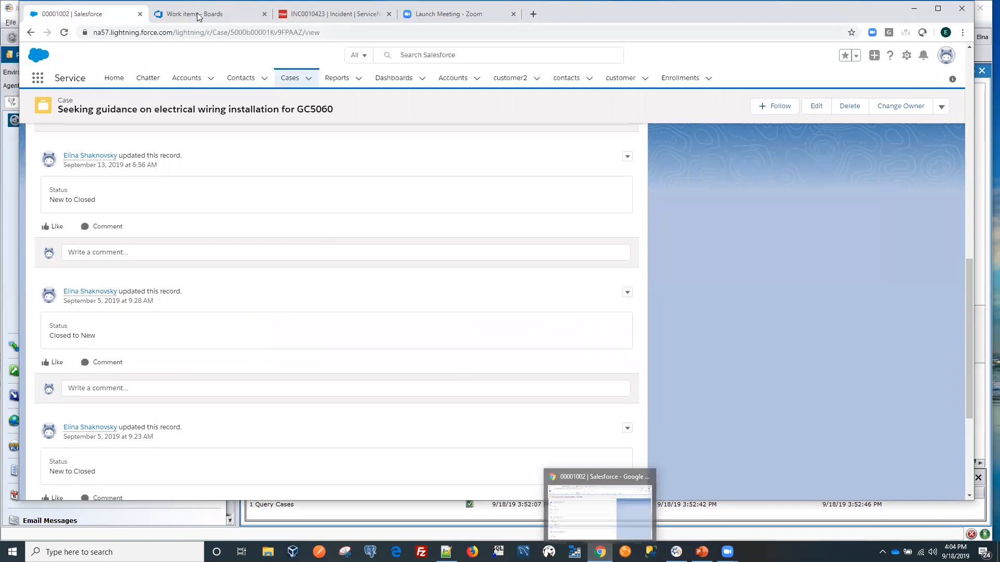
mouse_move(211, 13)
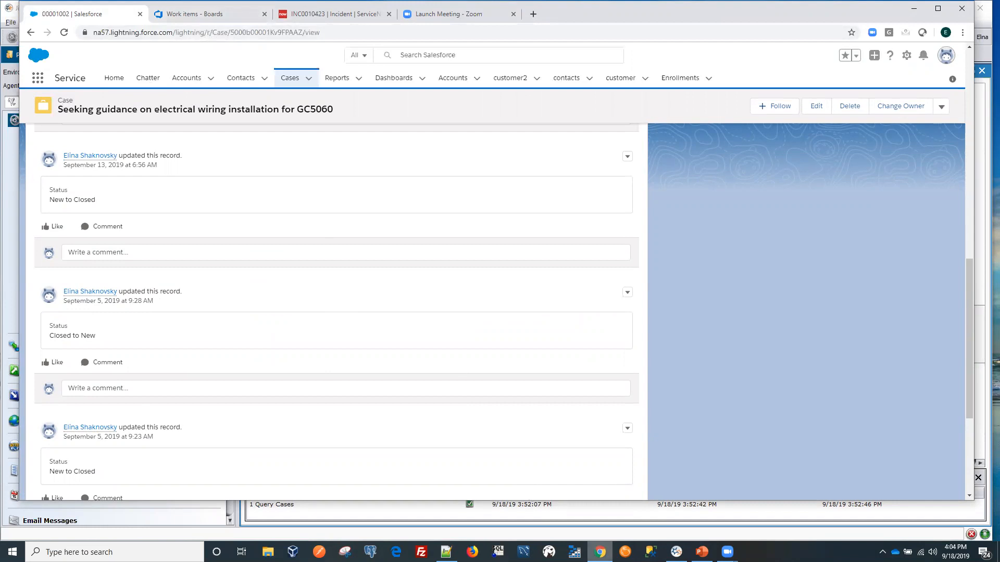
- Run the 1 Query Cases operation in Jitterbit Studio and reveal the project's Daily schedule
left_click(675, 552)
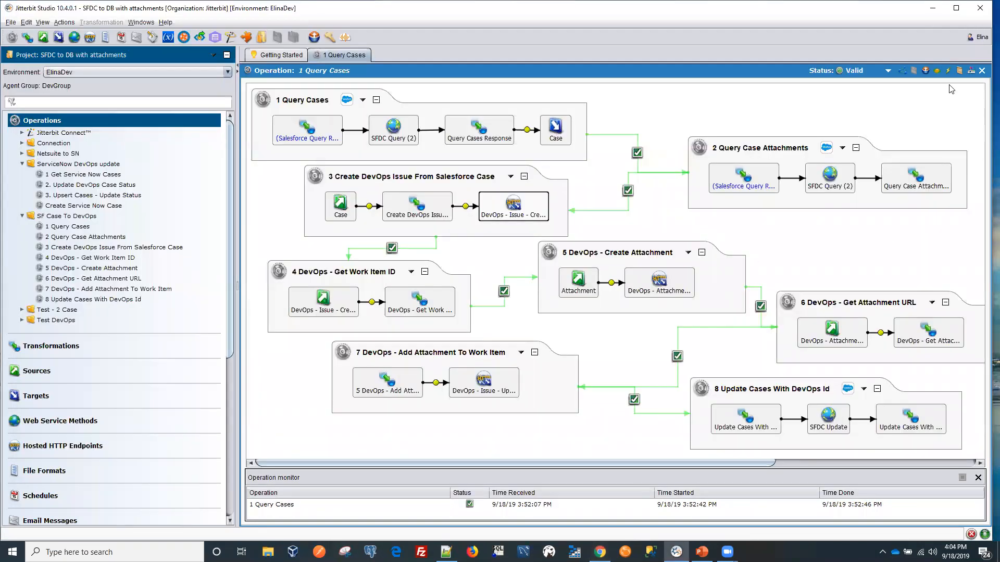
mouse_move(956, 71)
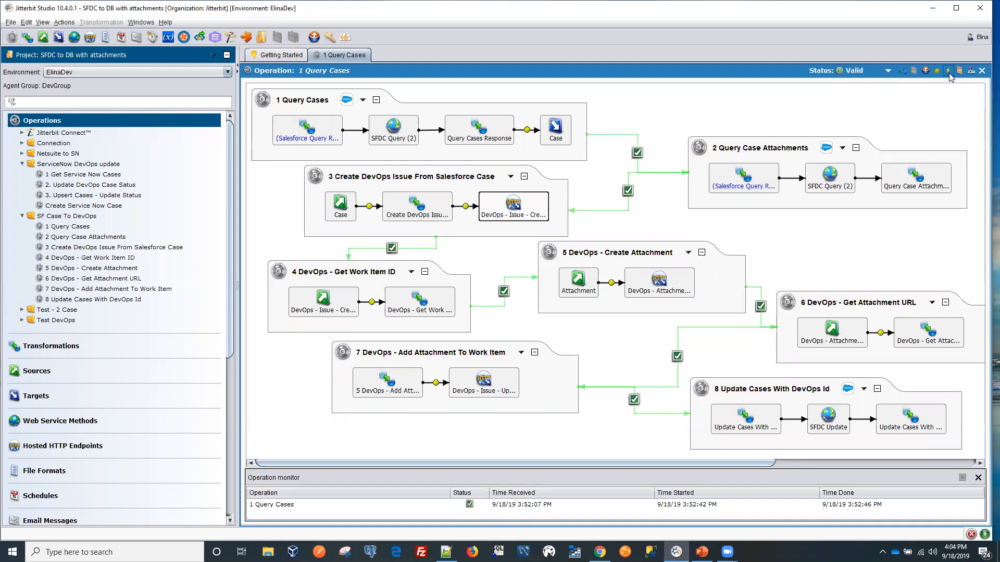
left_click(946, 71)
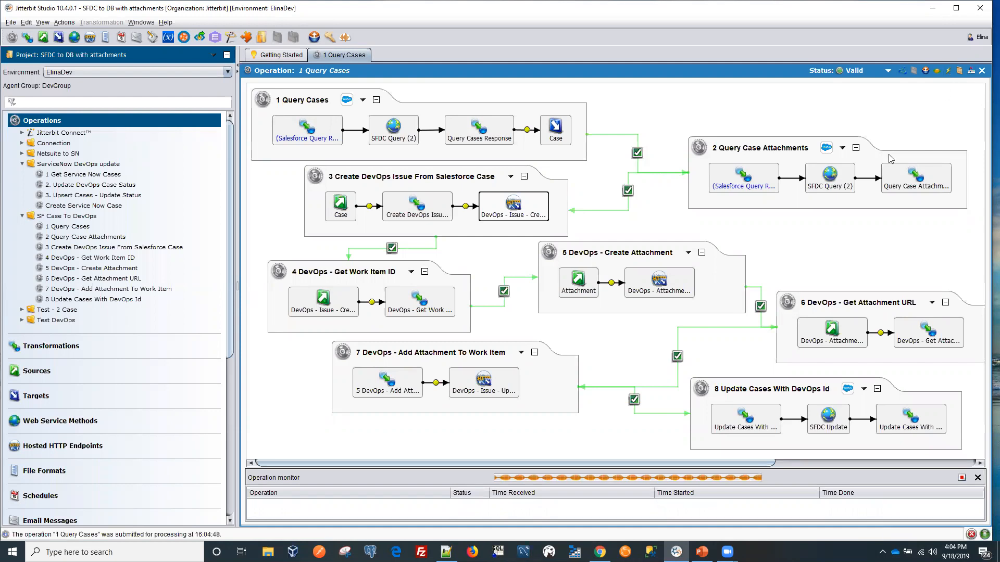
scroll("down", 3)
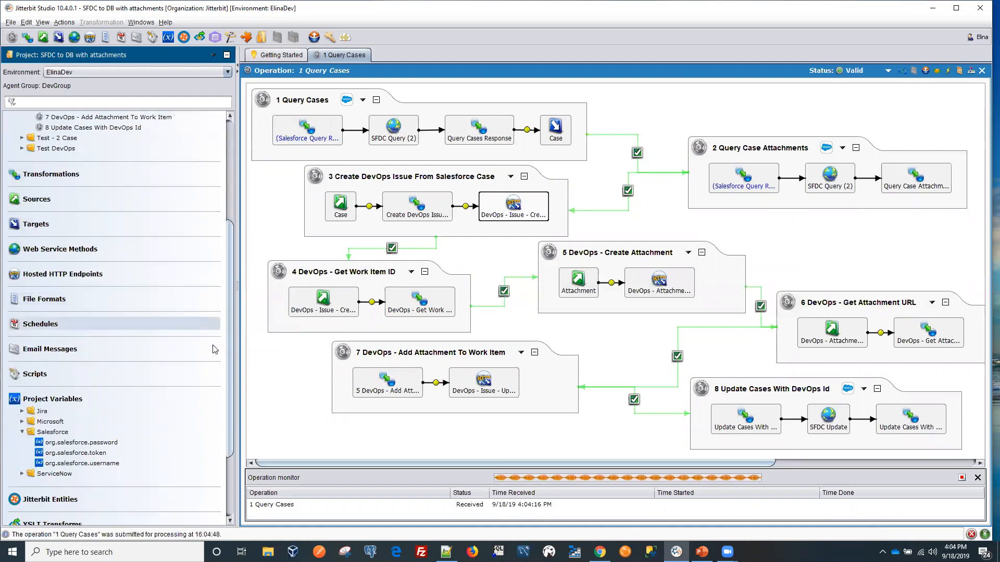
scroll("down", 3)
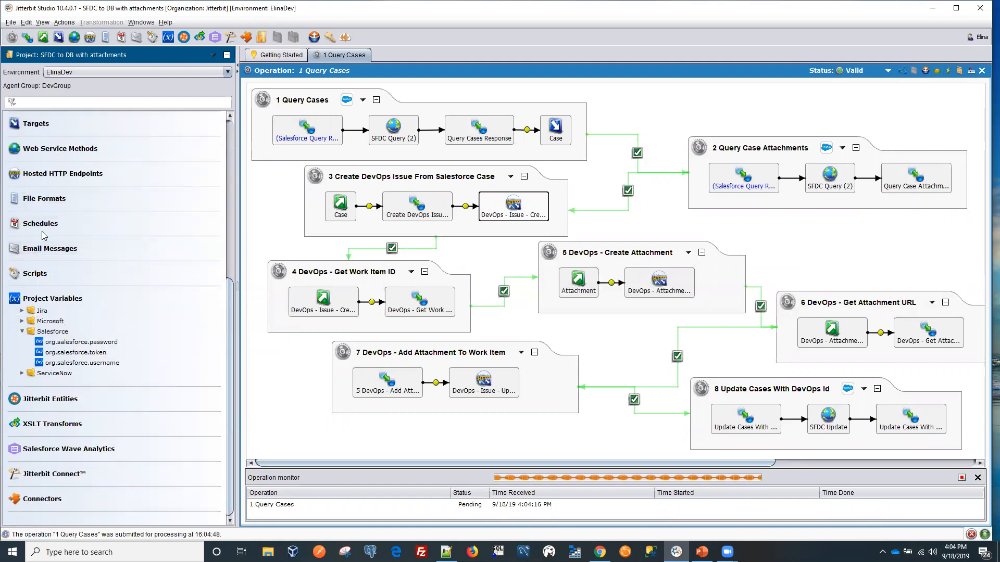
left_click(39, 223)
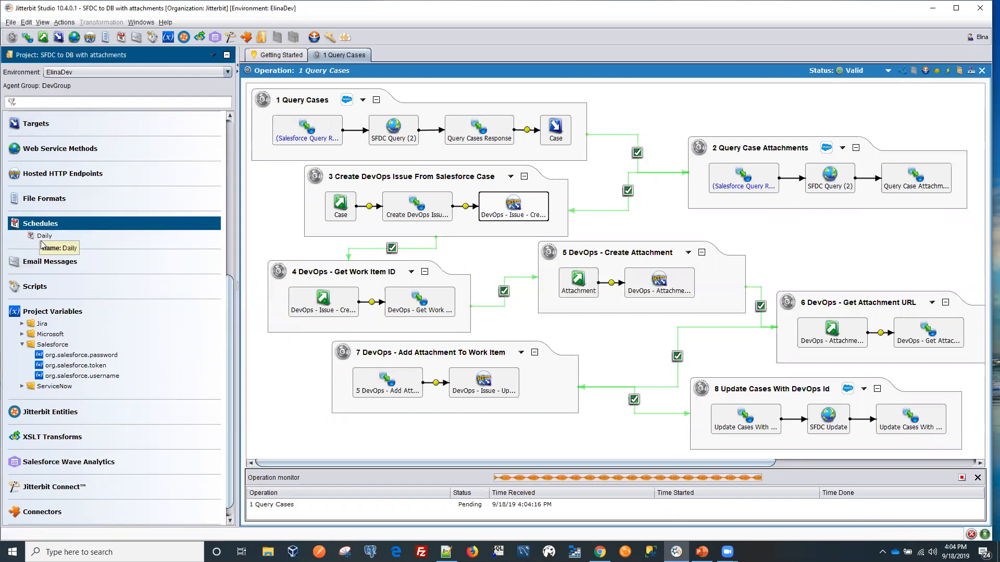
mouse_move(43, 239)
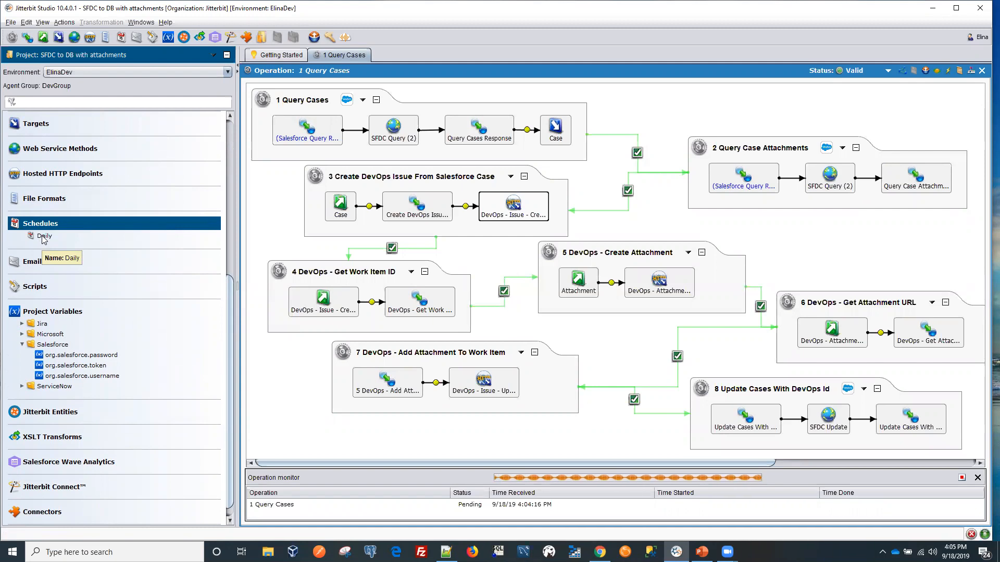
double_click(44, 237)
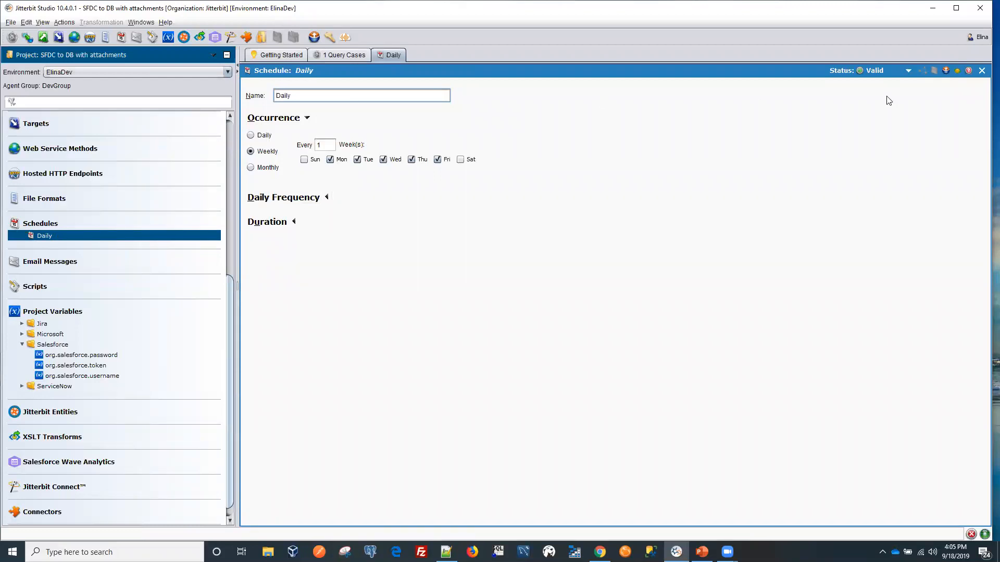
left_click(342, 55)
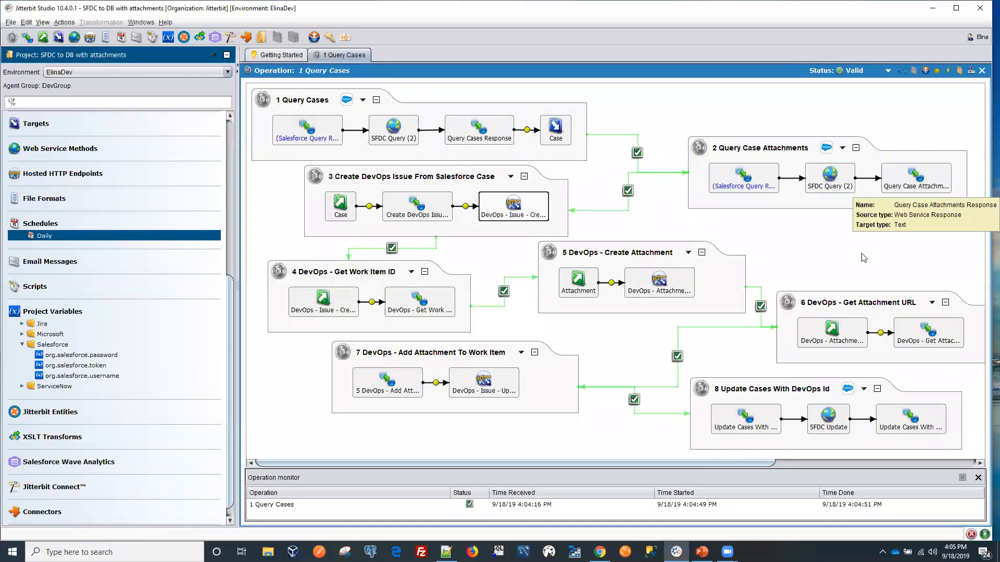
mouse_move(468, 504)
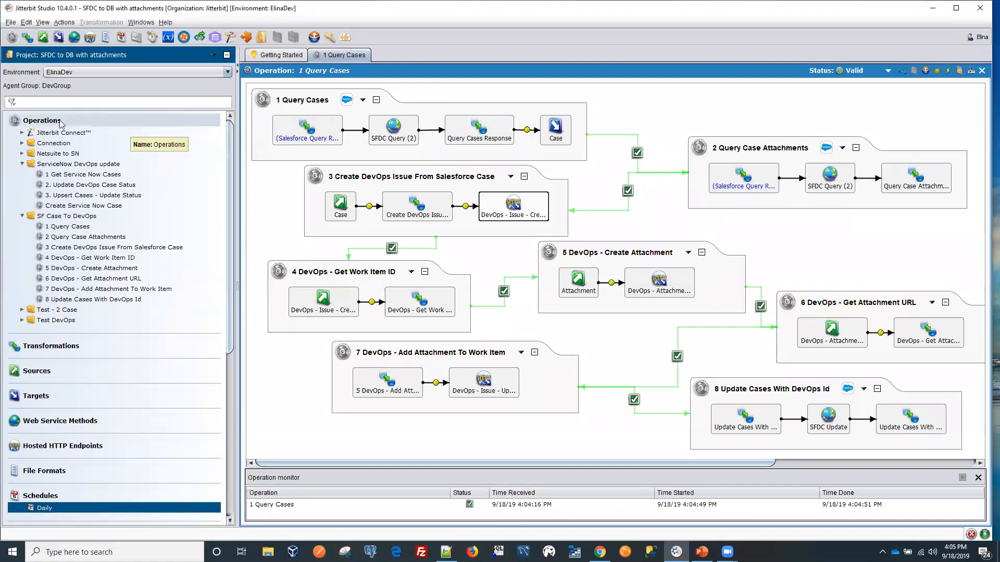
- View the operations log down to DevOps Get Work Item ID returning ID 14, then return to the browser
right_click(42, 120)
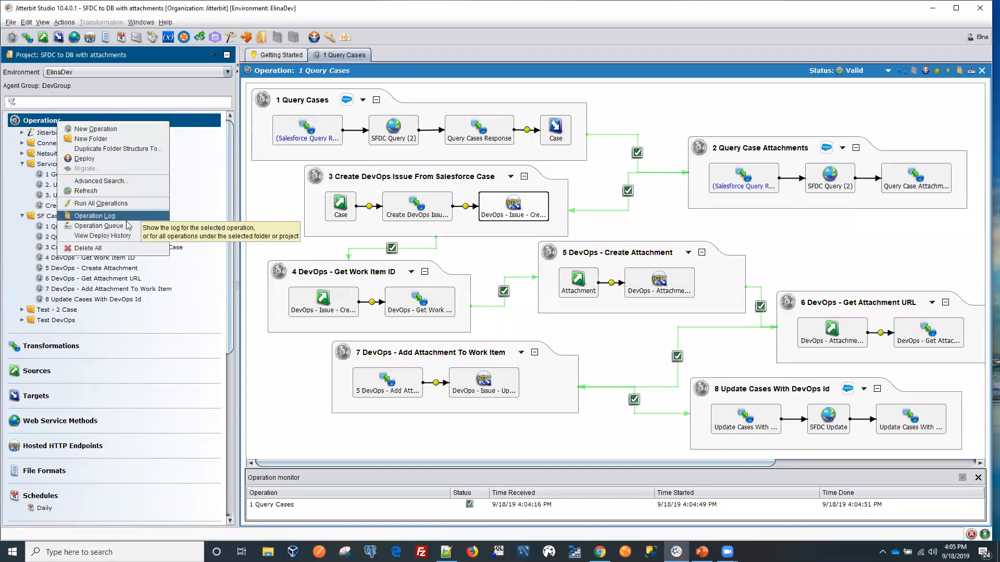
left_click(93, 216)
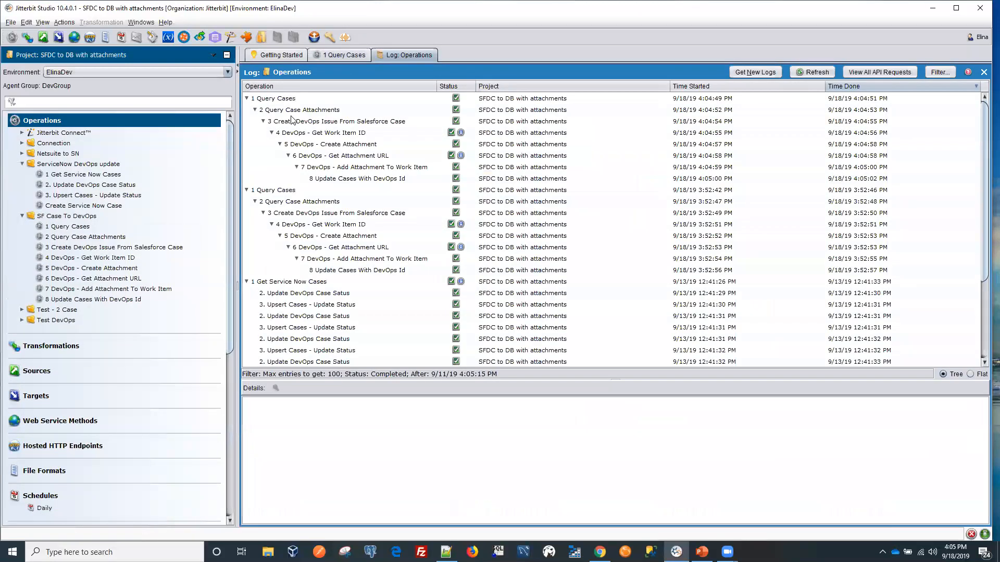
left_click(275, 98)
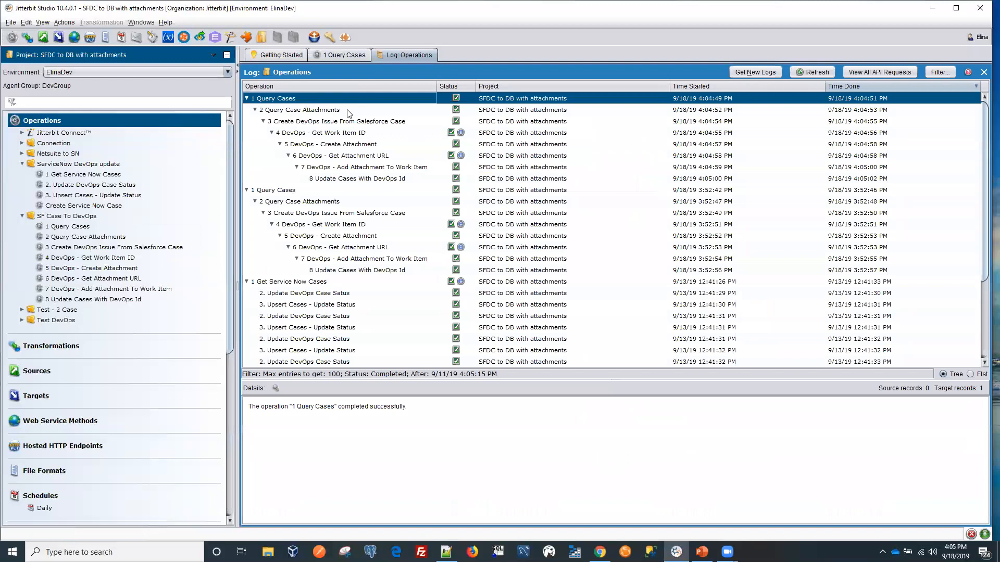
left_click(300, 110)
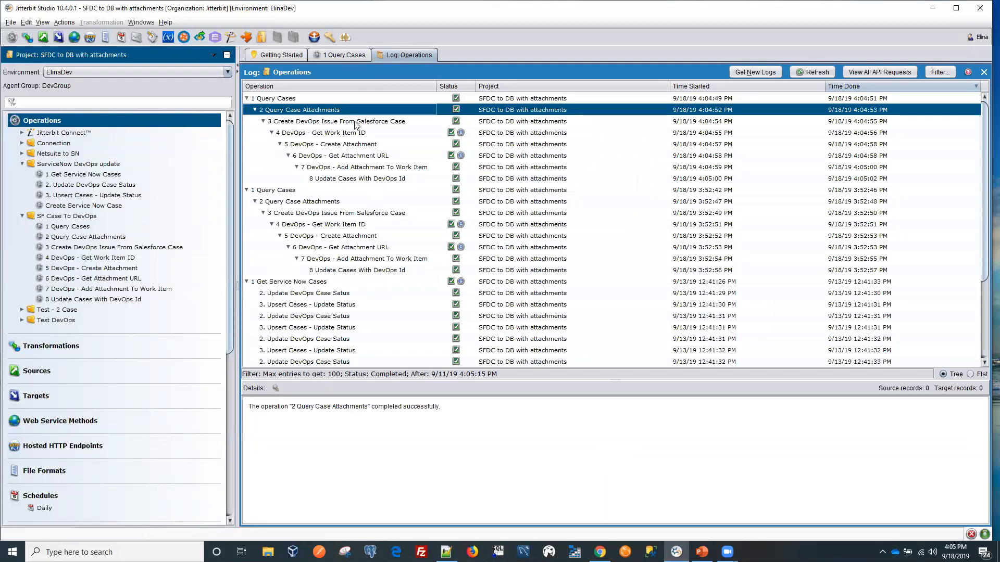
left_click(321, 132)
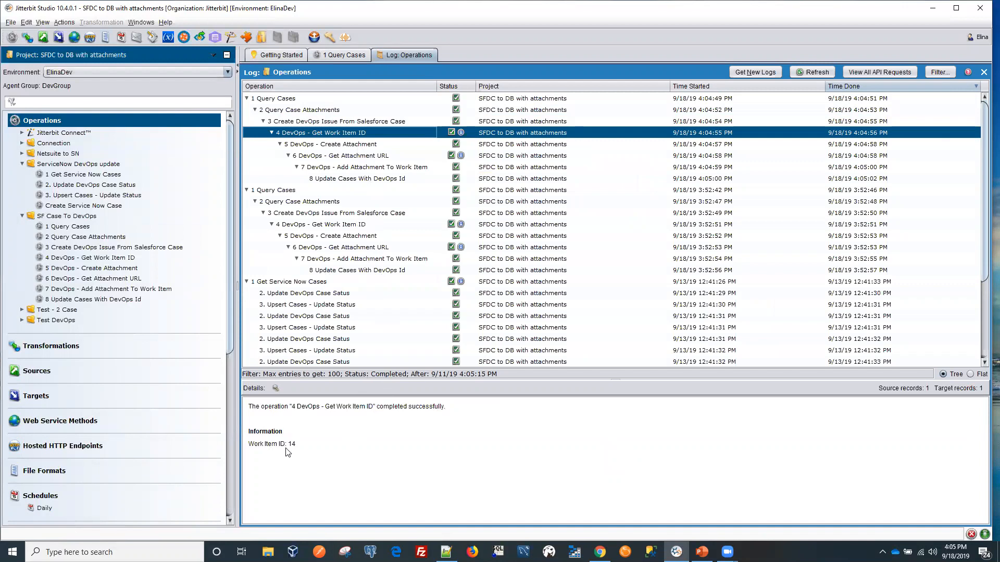
mouse_move(661, 277)
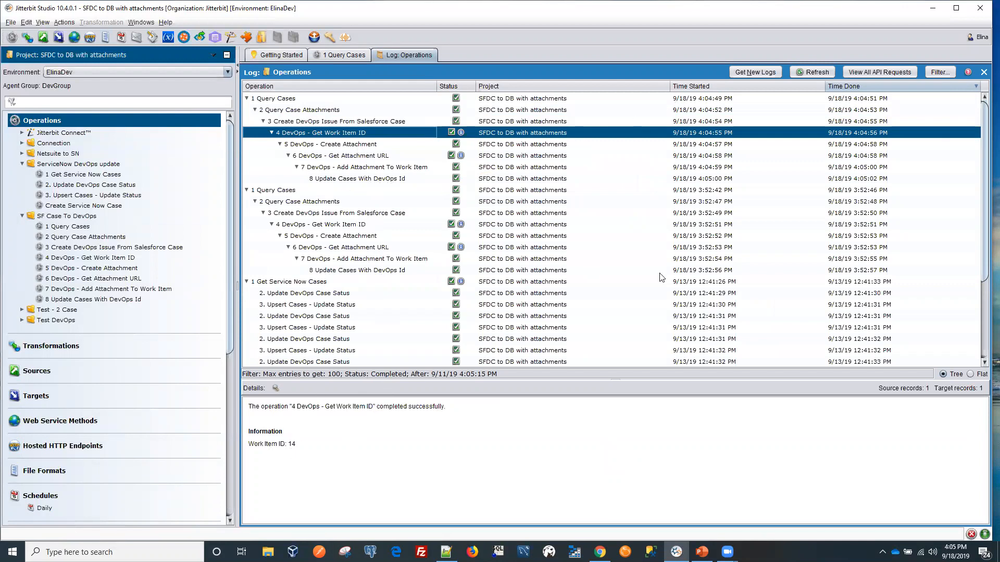
left_click(344, 56)
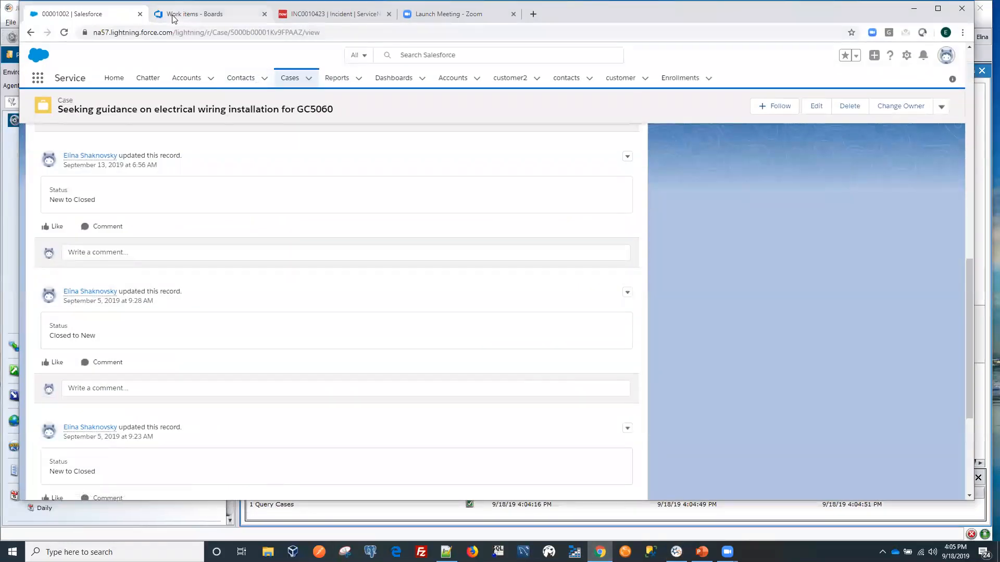
mouse_move(195, 13)
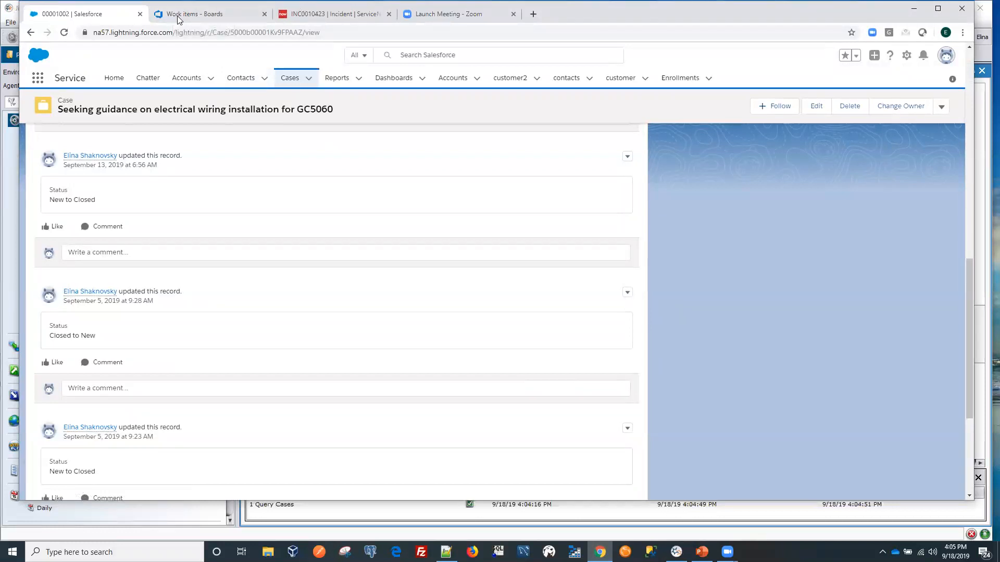
- Open Azure DevOps work item 14 about GC5060 wiring, then return to the Salesforce case
left_click(193, 14)
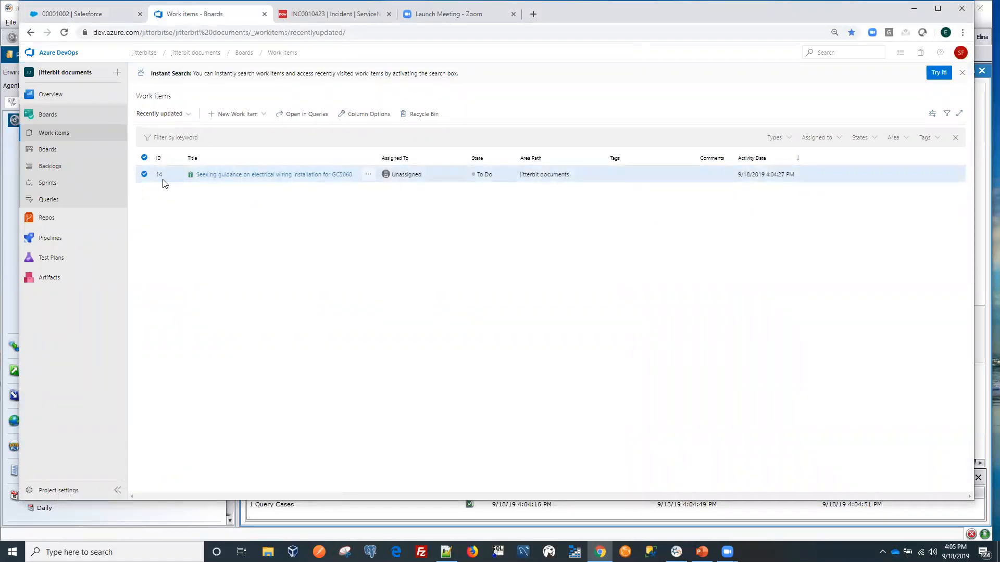
left_click(272, 173)
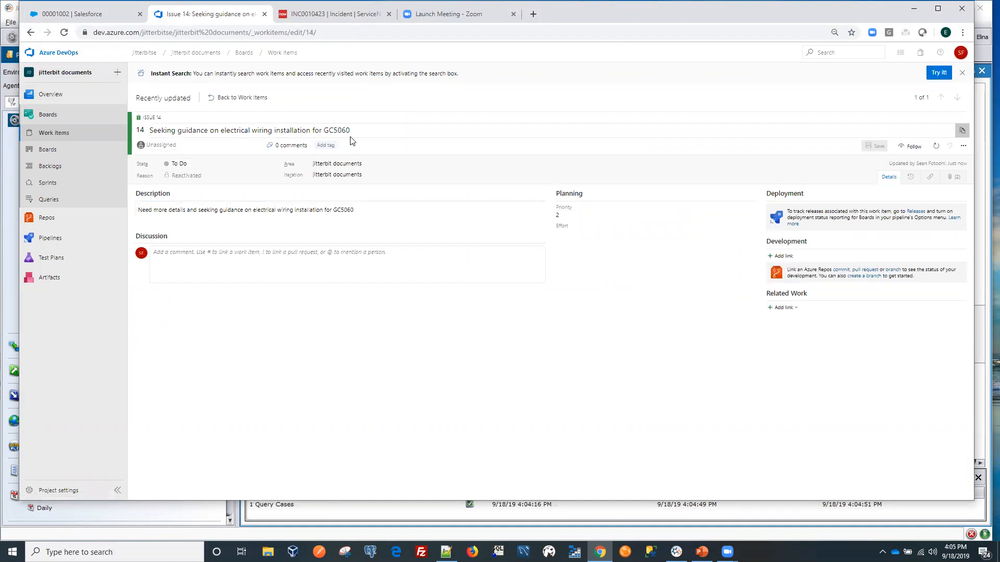
left_click(84, 14)
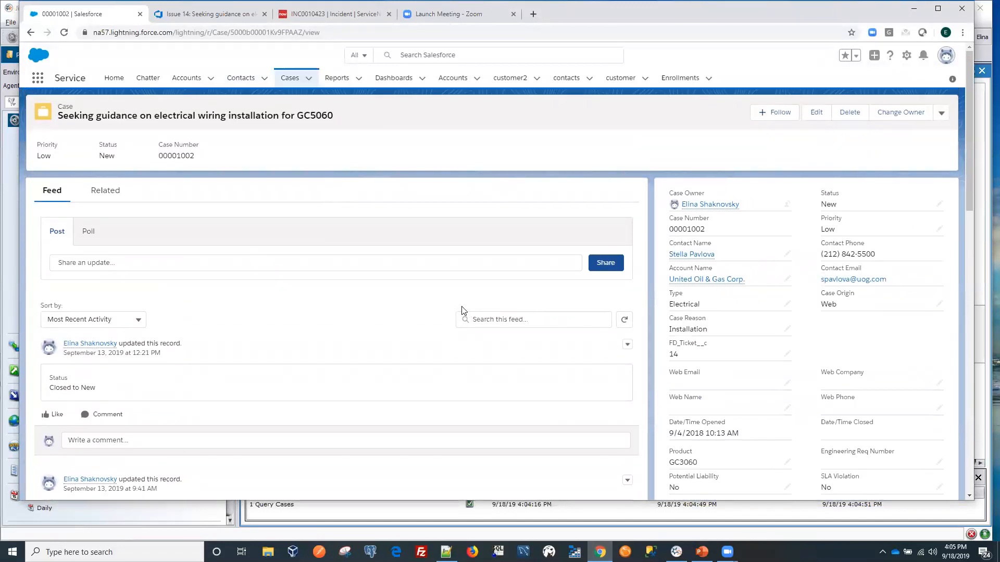
mouse_move(679, 356)
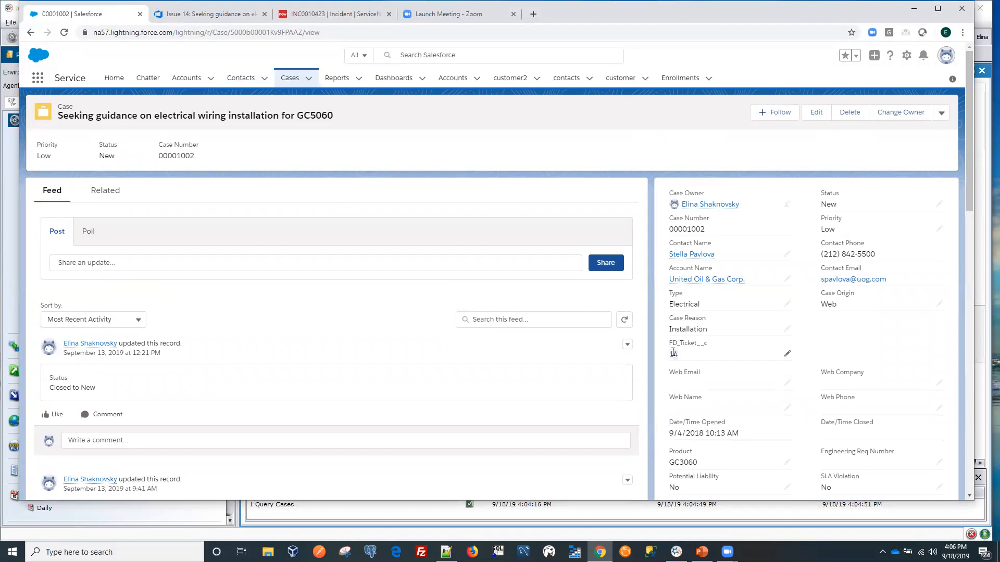
type("14")
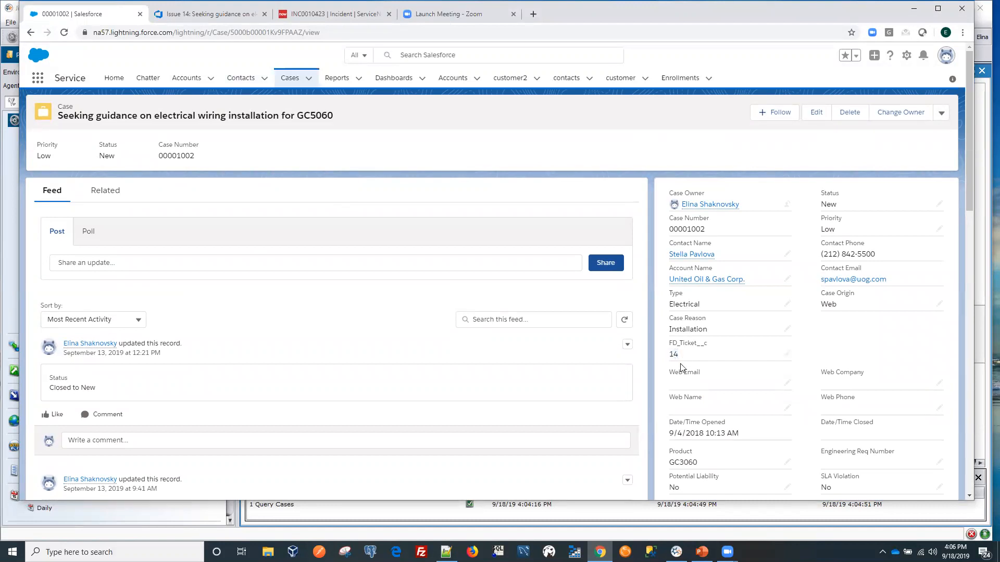
mouse_move(682, 354)
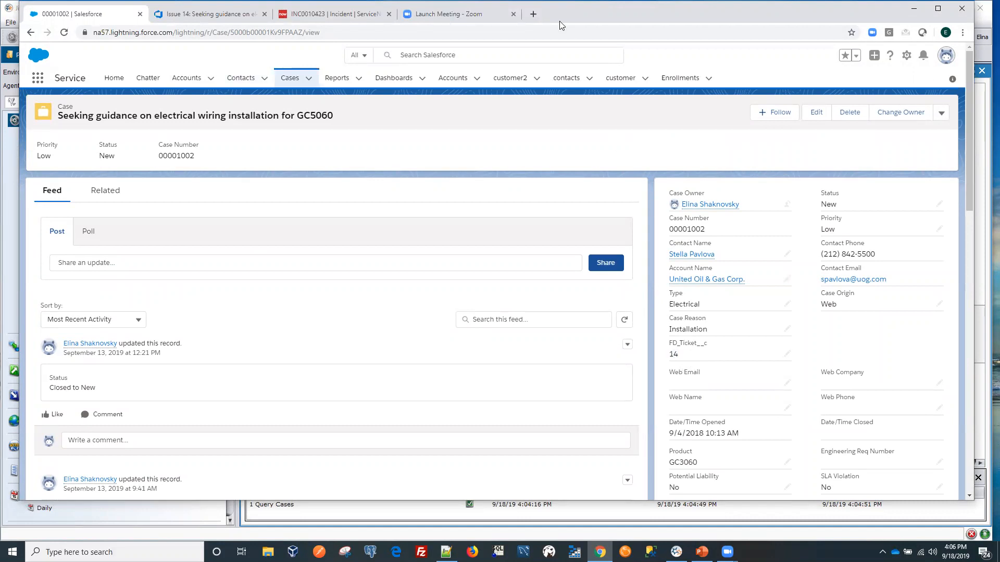
left_click(207, 14)
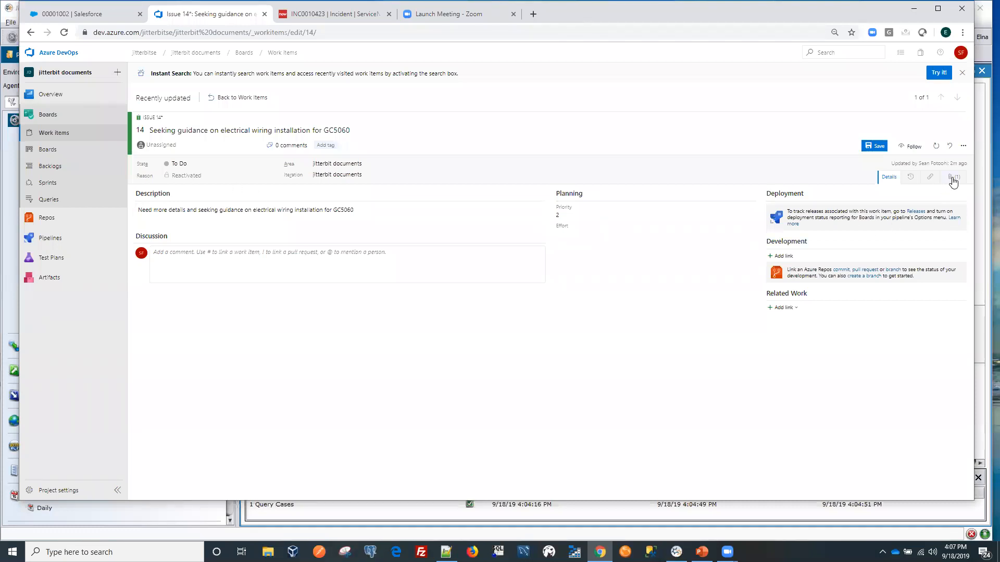
left_click(951, 177)
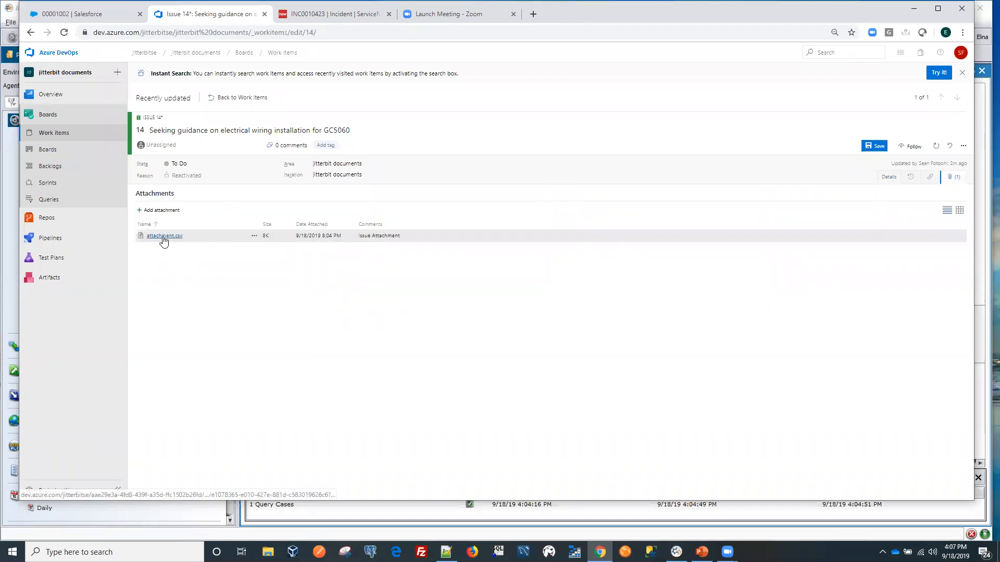
left_click(76, 14)
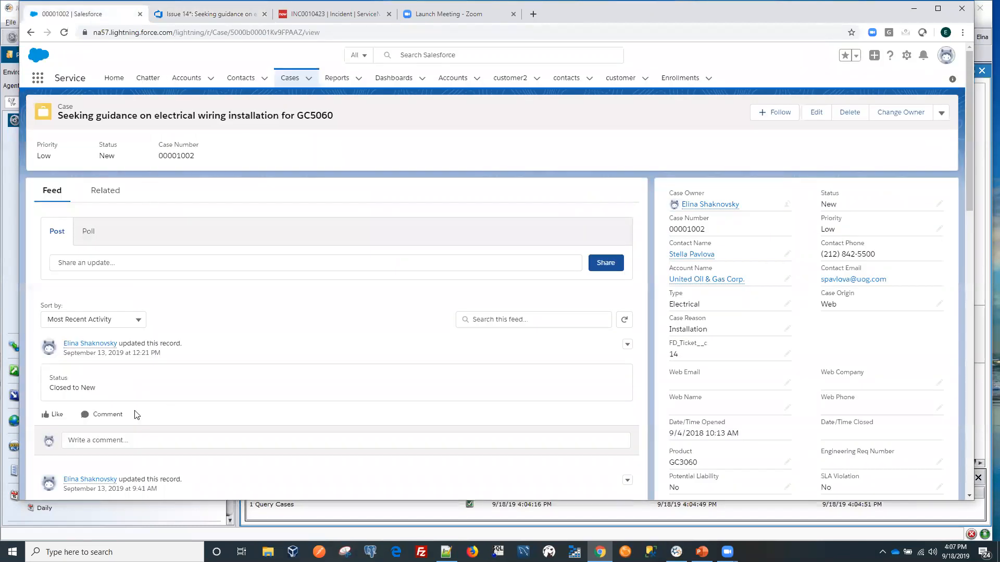
- Download attachment.csv from the case feed, allowing the Sophos-blocked transfer, then go to work item 14
scroll("down", 3)
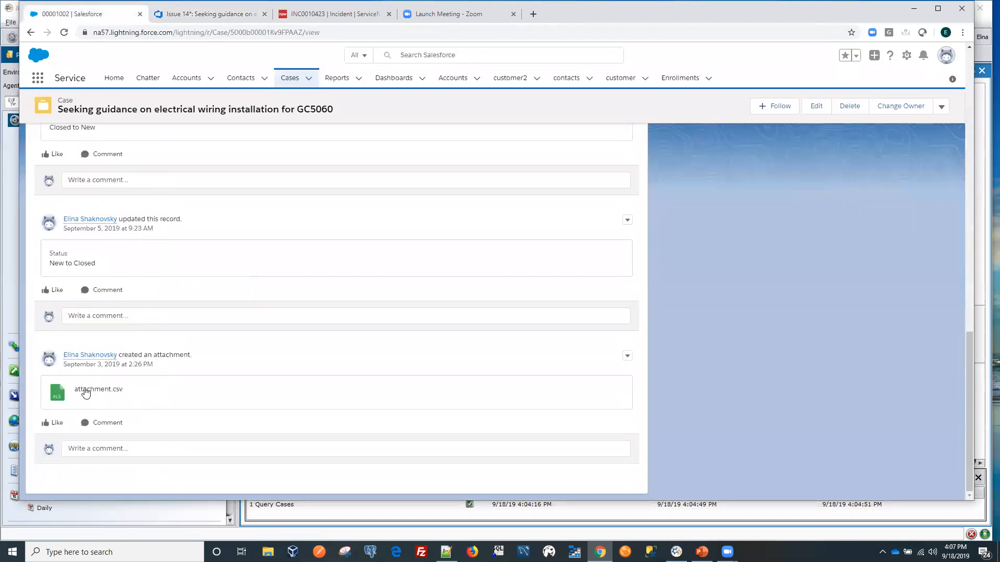
left_click(98, 388)
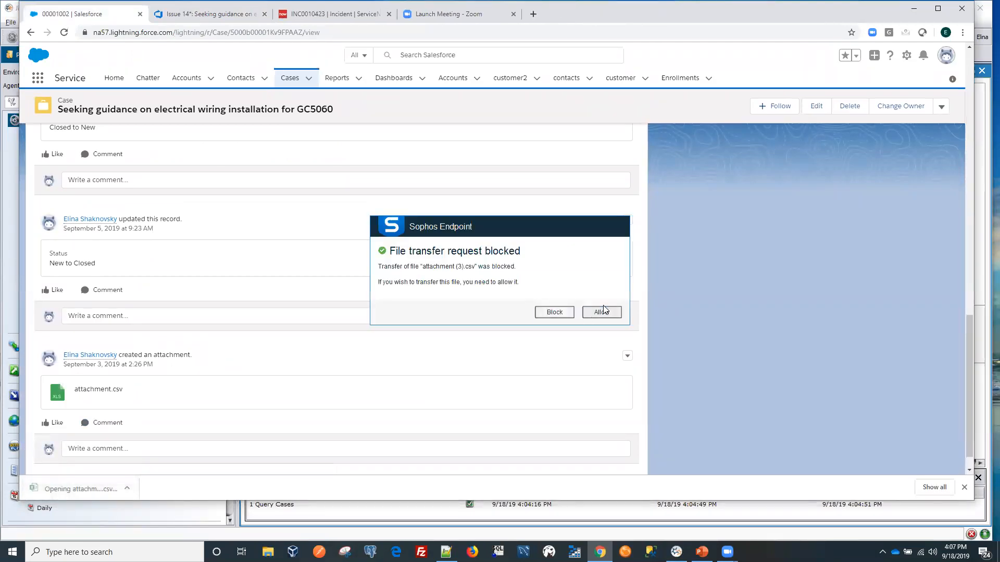
left_click(600, 311)
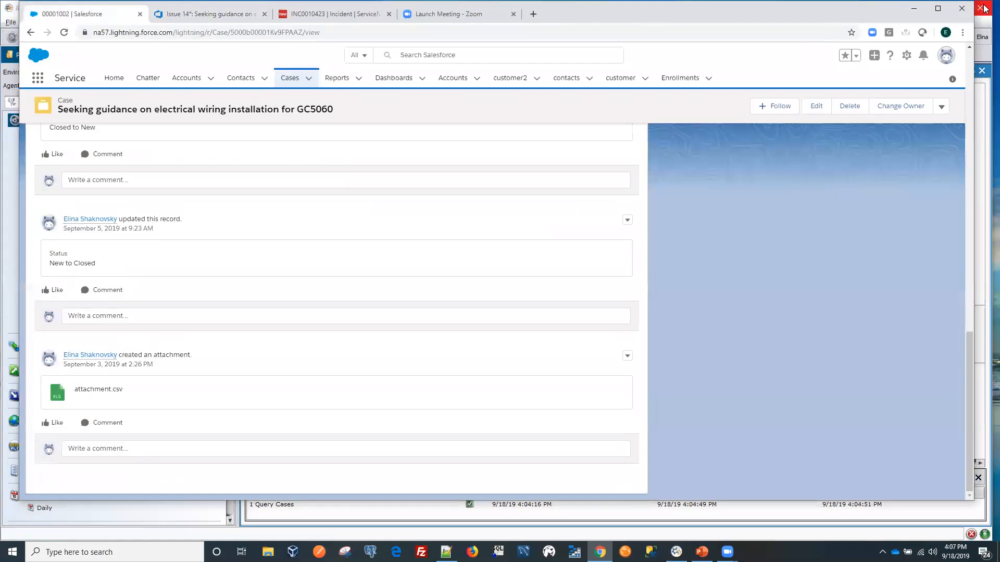
left_click(207, 13)
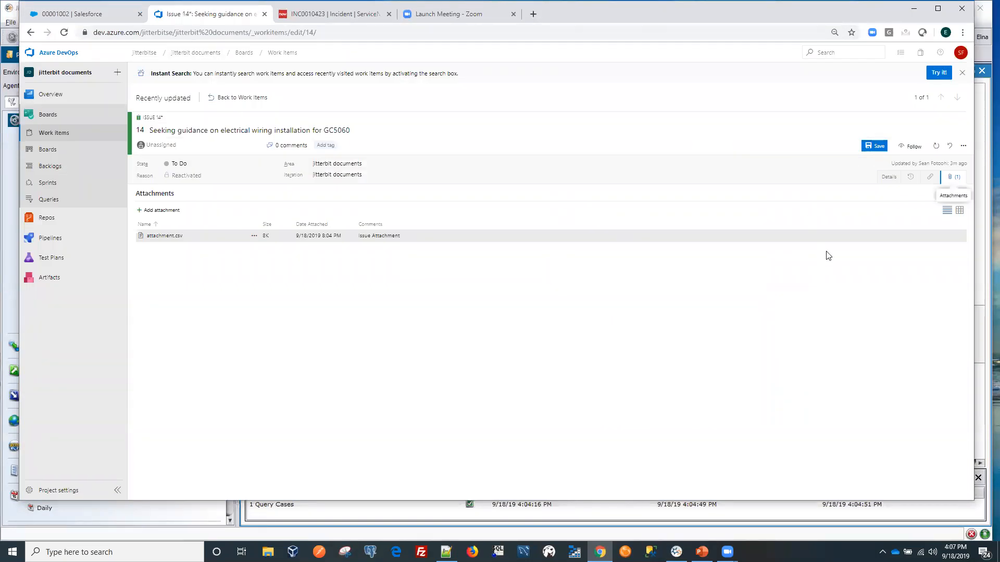
- Download work item 14's attachment.csv and close its preview overlay
left_click(163, 235)
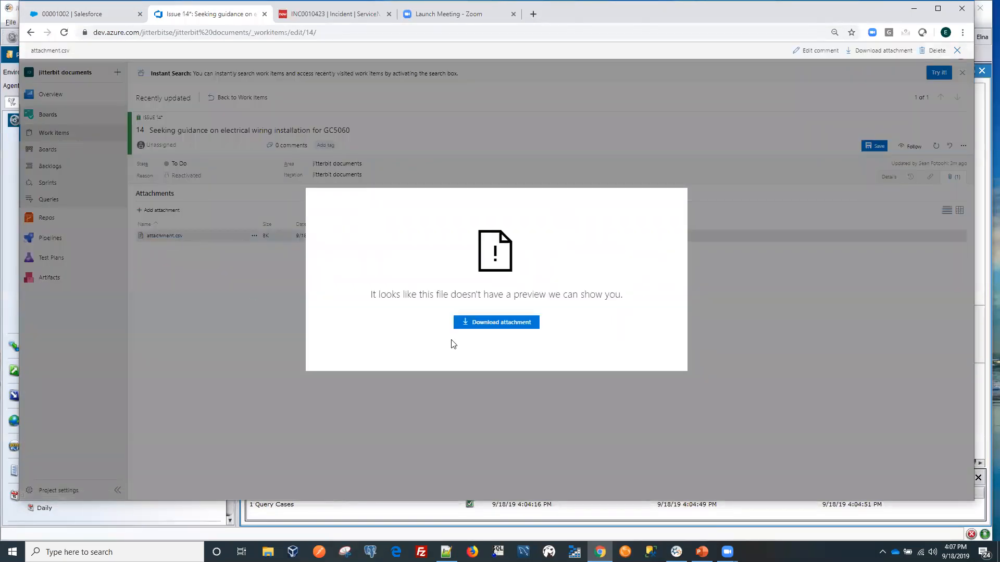
left_click(496, 321)
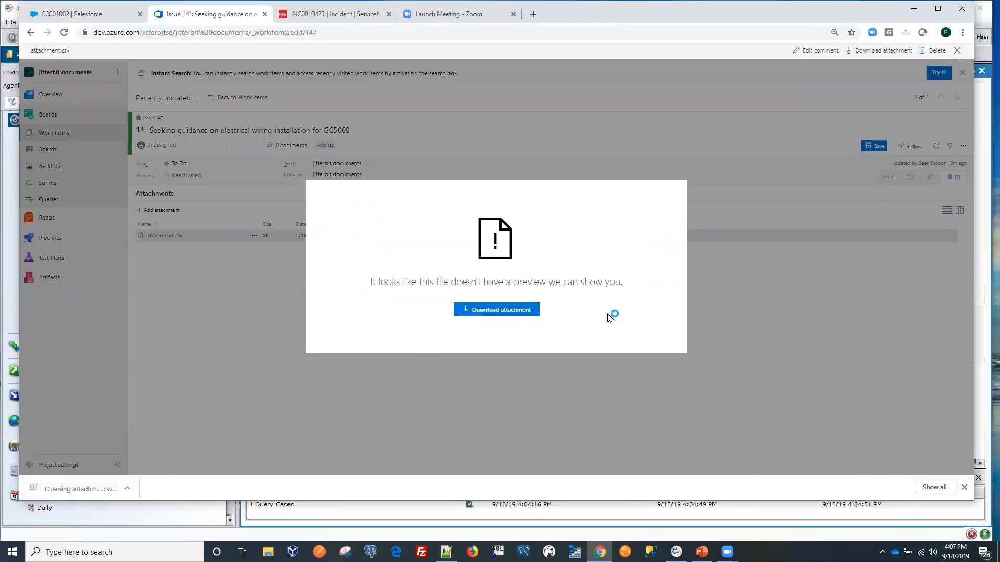
left_click(495, 309)
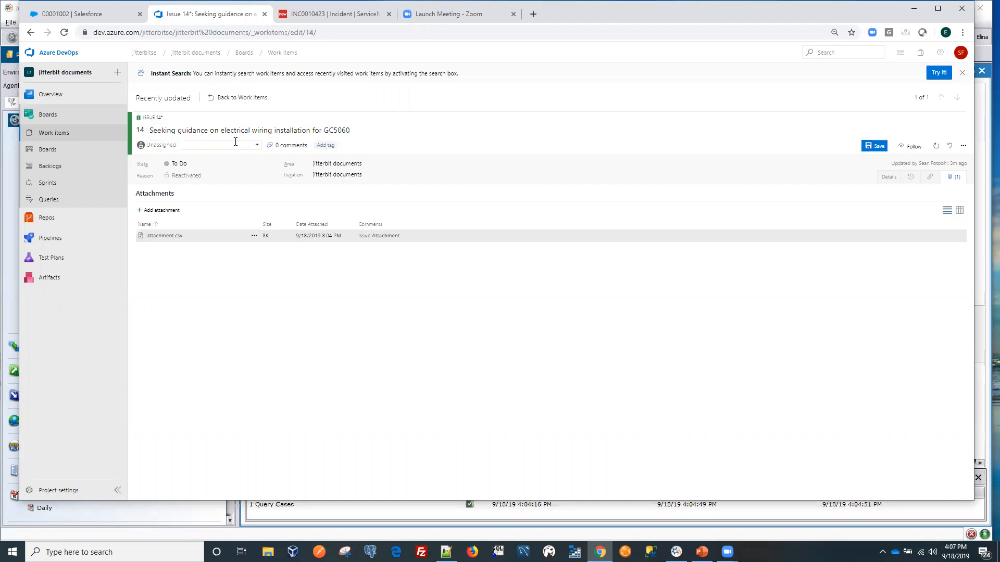
mouse_move(81, 14)
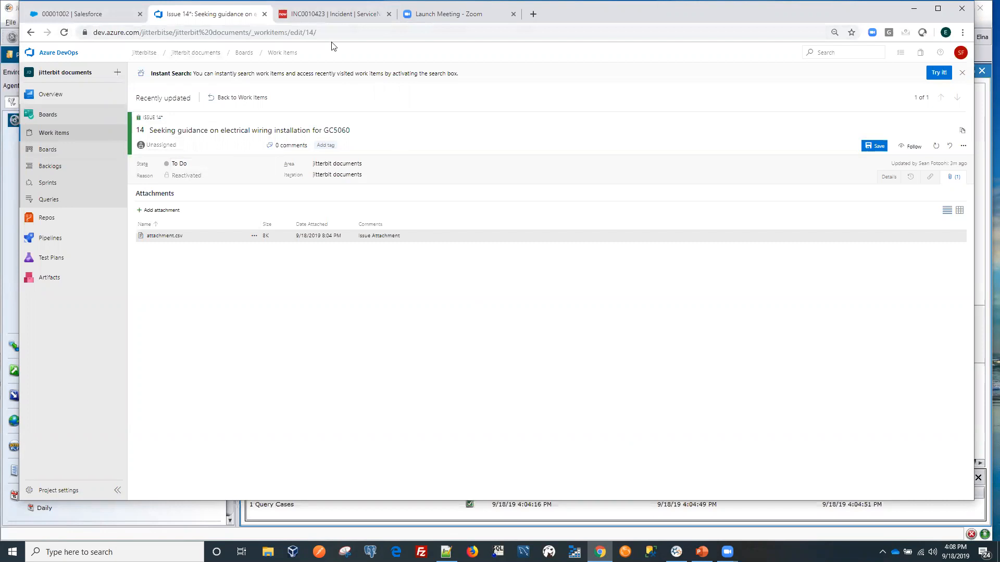
mouse_move(331, 13)
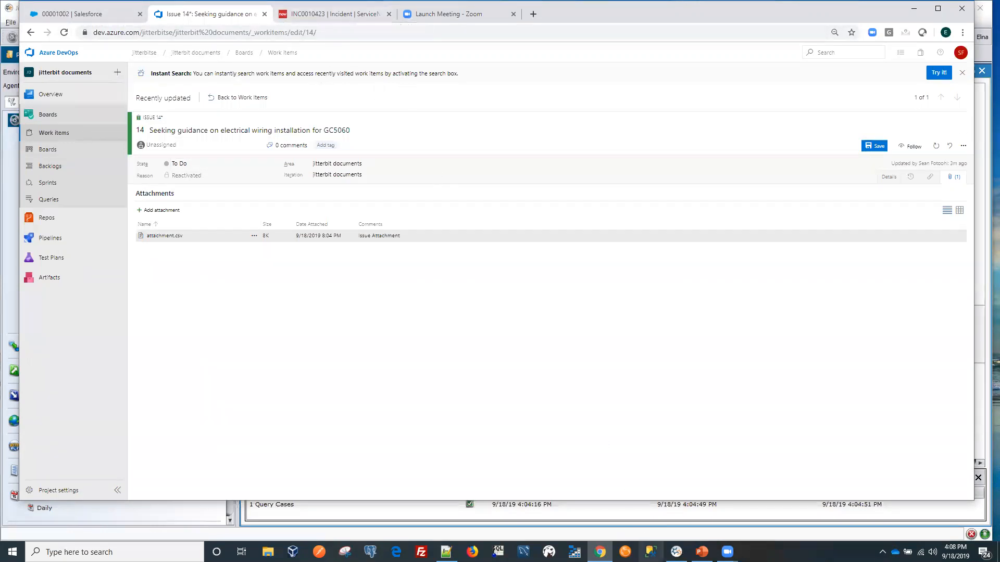
- Bring up ServiceNow incident INC0010423 and its activities
left_click(331, 13)
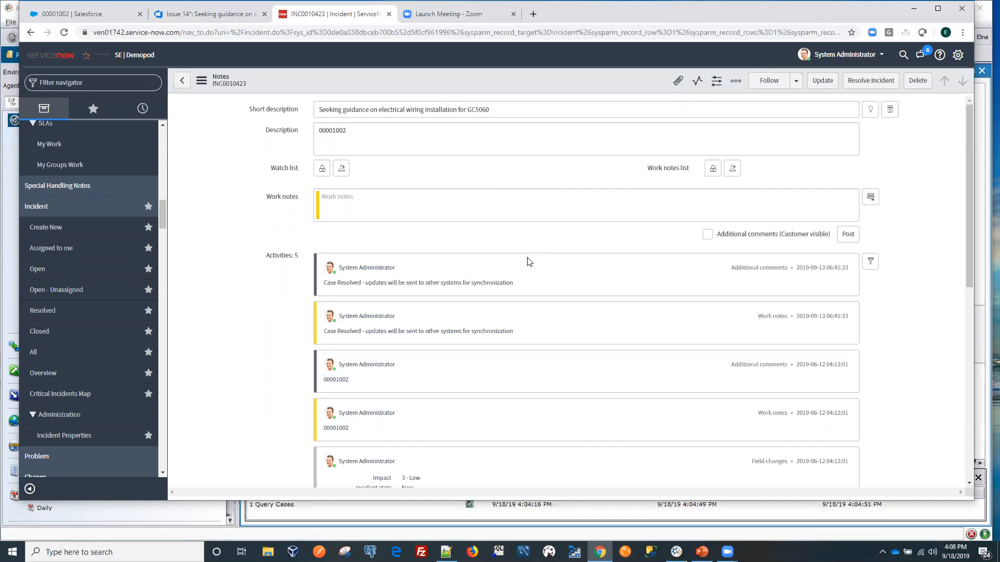
mouse_move(362, 277)
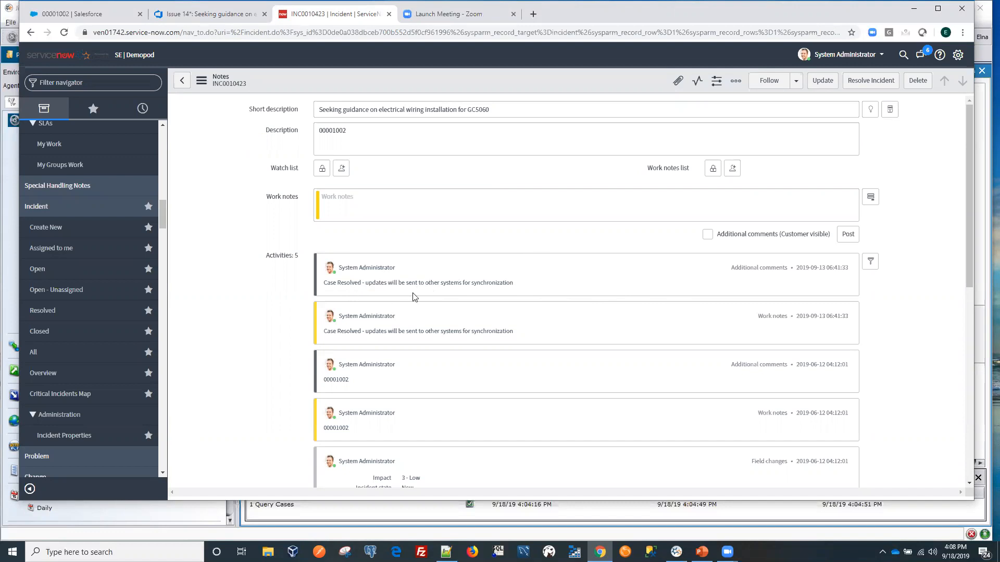
mouse_move(584, 323)
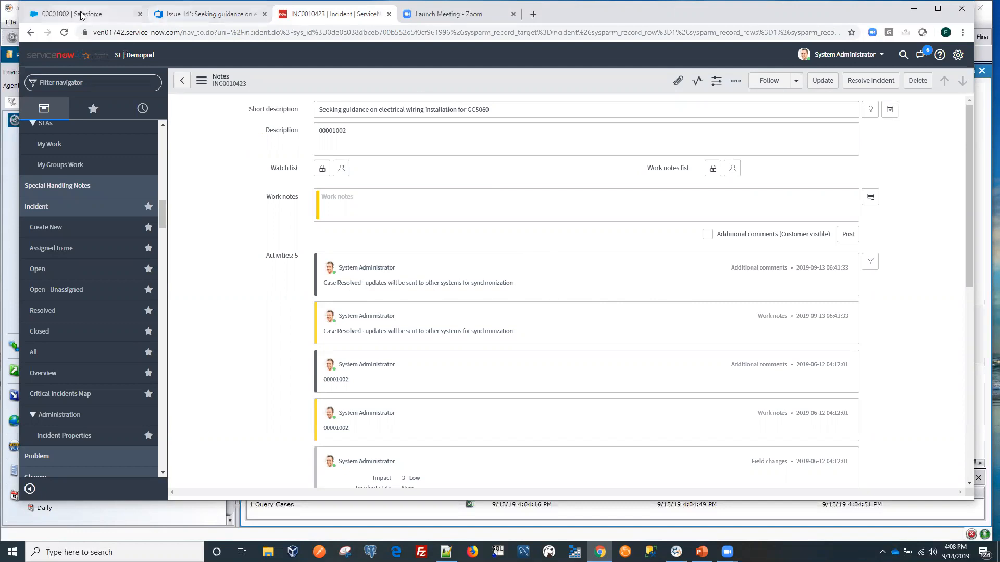
- Recheck the Salesforce case and work item 14, then return to the Jitterbit Studio project
left_click(86, 14)
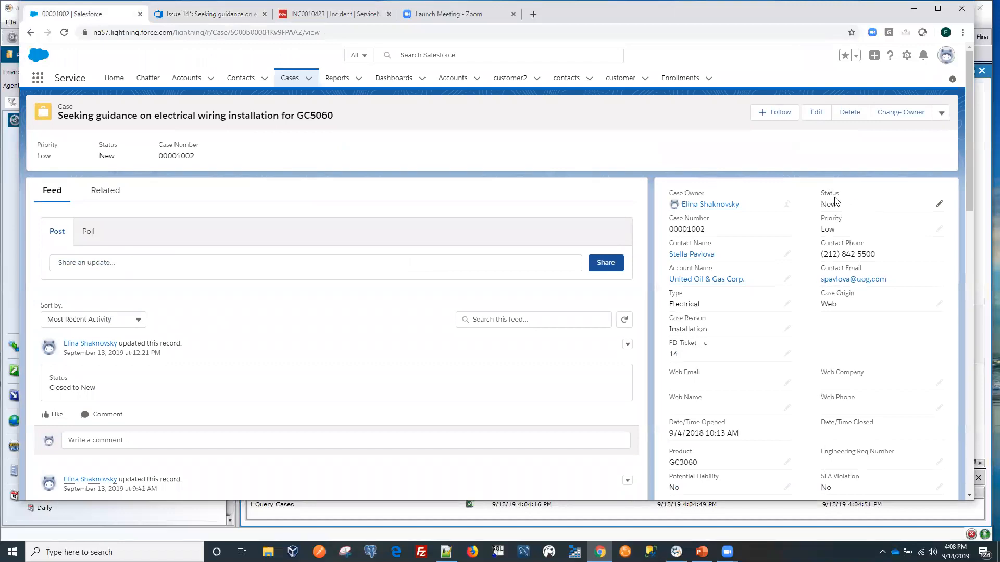
left_click(208, 14)
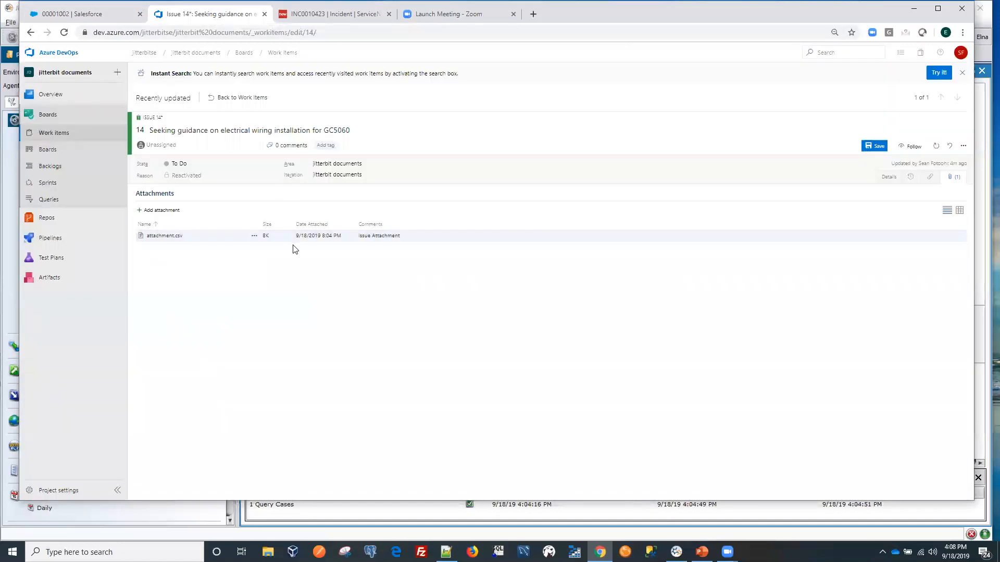
mouse_move(263, 276)
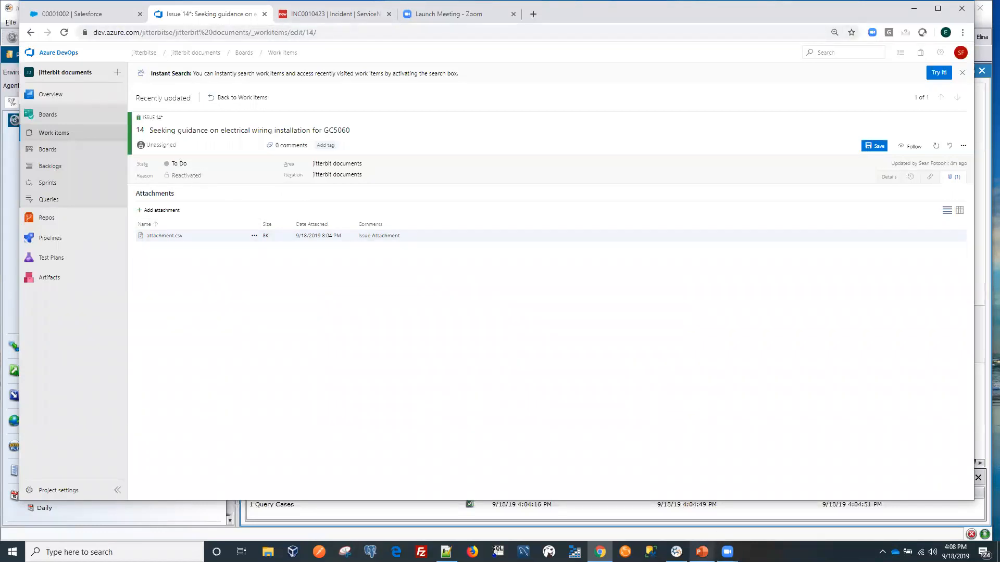
left_click(675, 552)
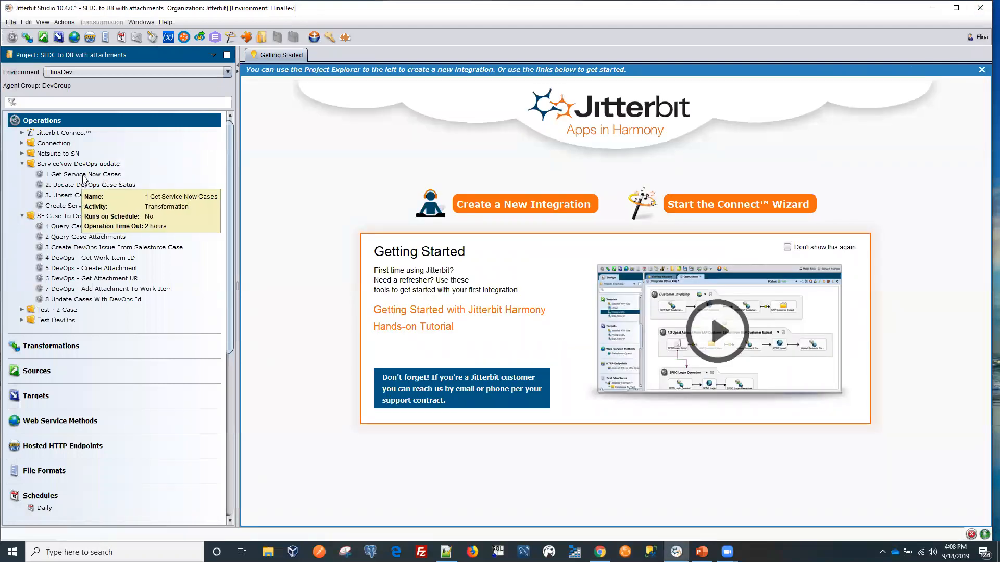
- Open the Get Cases from Servicenow HTTP source showing its case table URL and GET verb
double_click(84, 174)
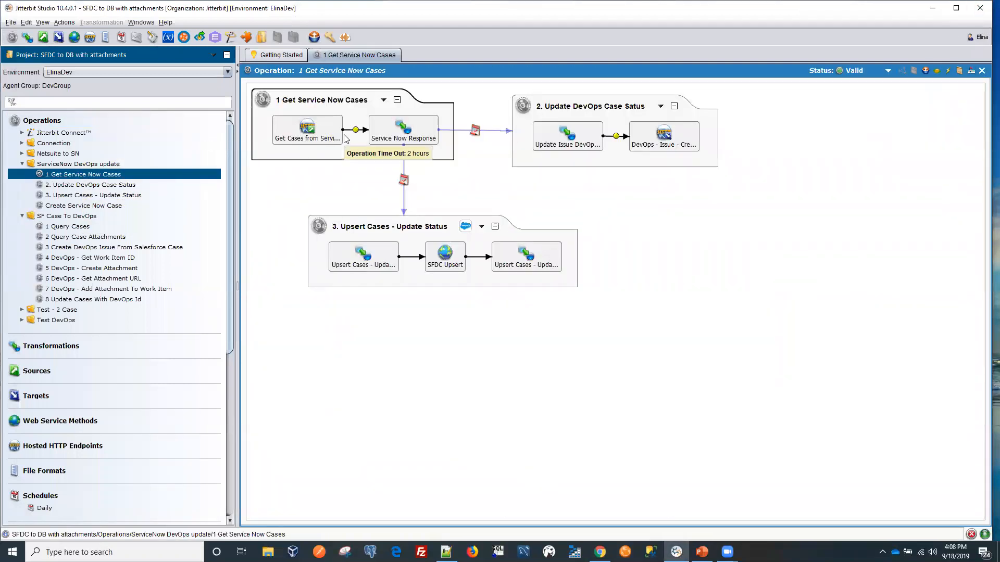
mouse_move(307, 130)
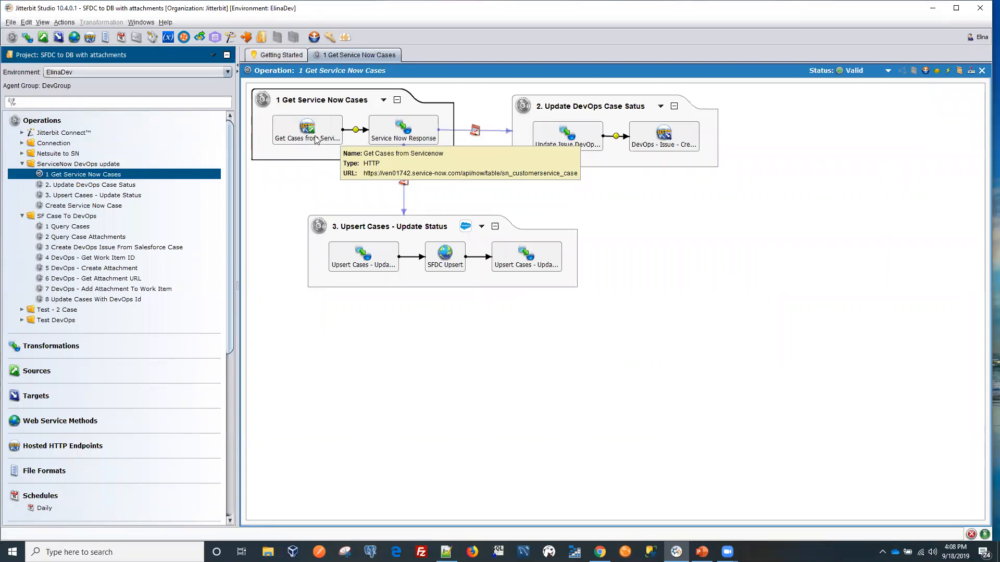
double_click(307, 131)
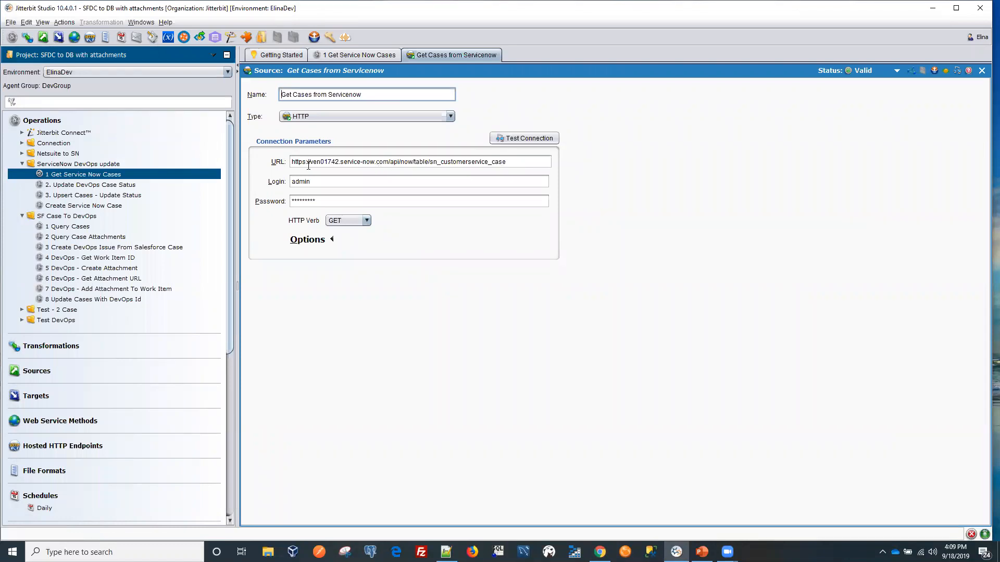
mouse_move(507, 196)
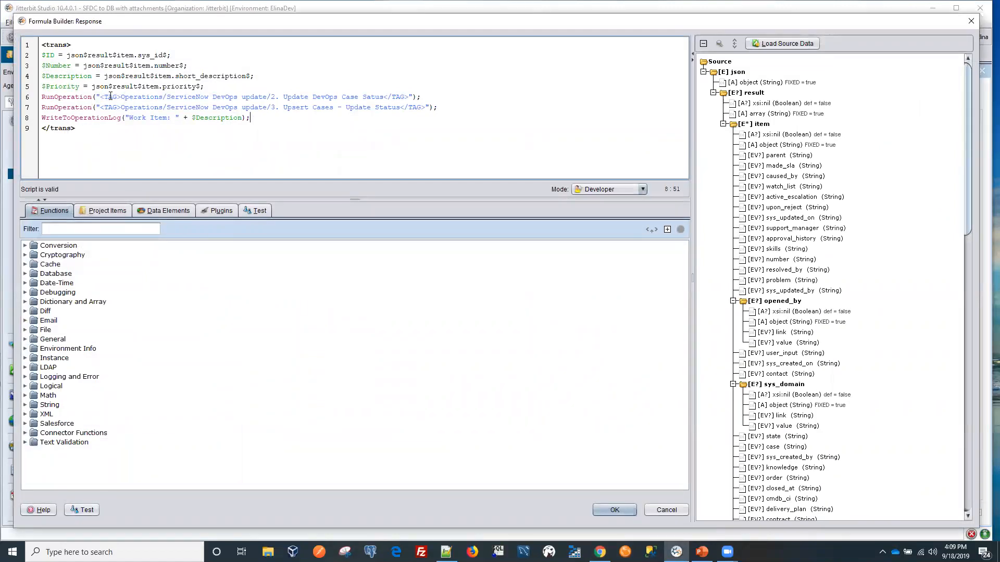
mouse_move(47, 55)
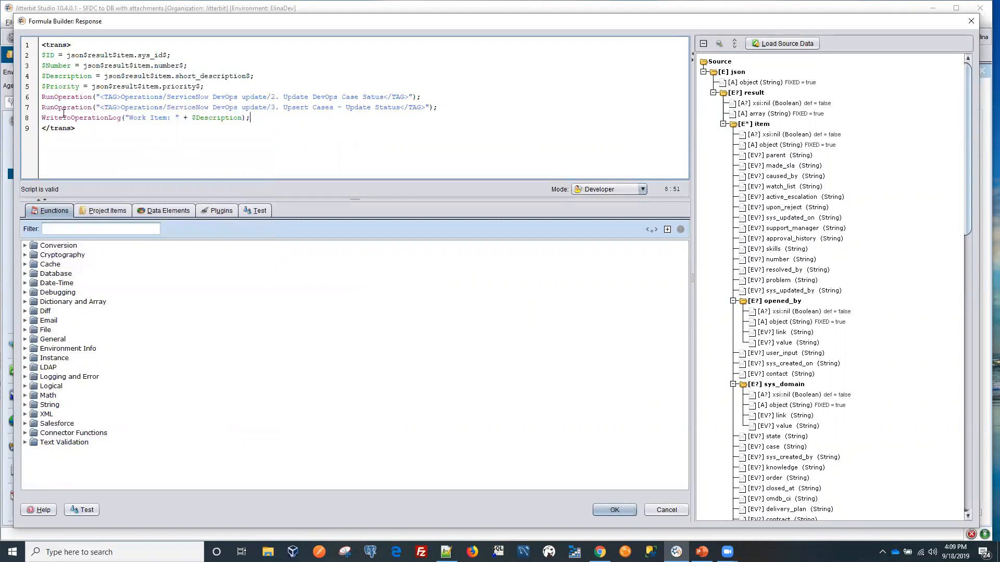
mouse_move(81, 118)
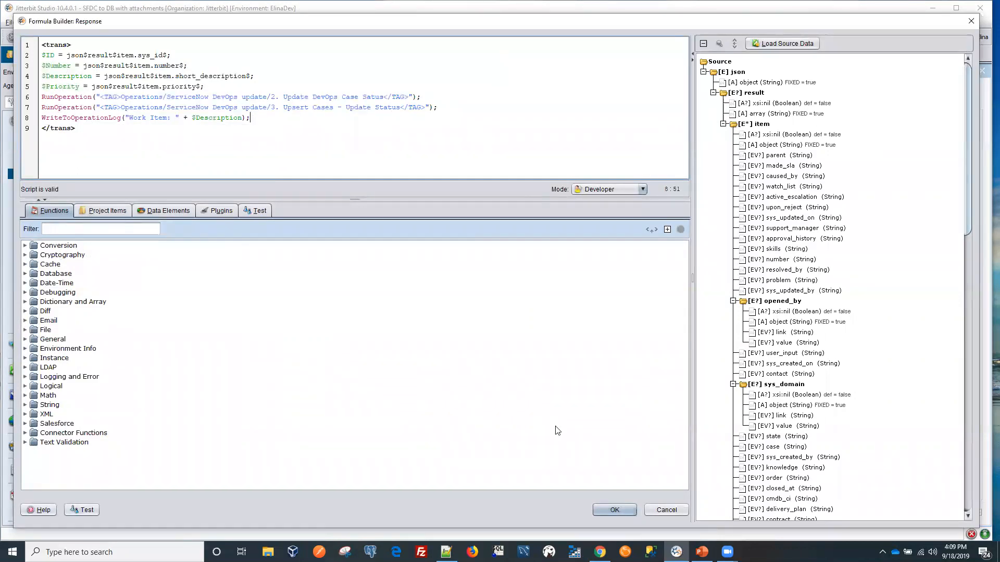
- Close the response script and mapping, then run the '1 Get Service Now Cases' operation
left_click(614, 509)
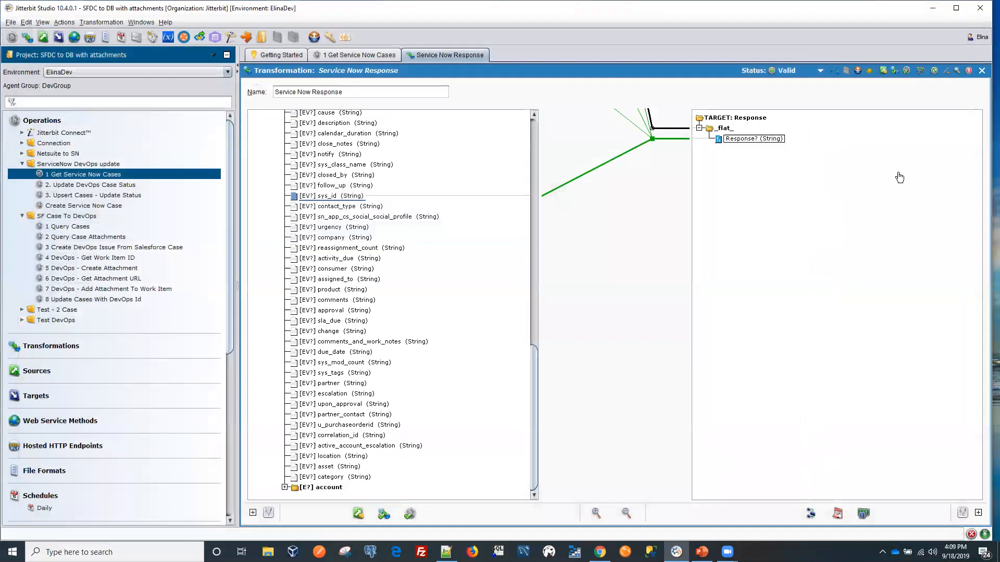
left_click(359, 55)
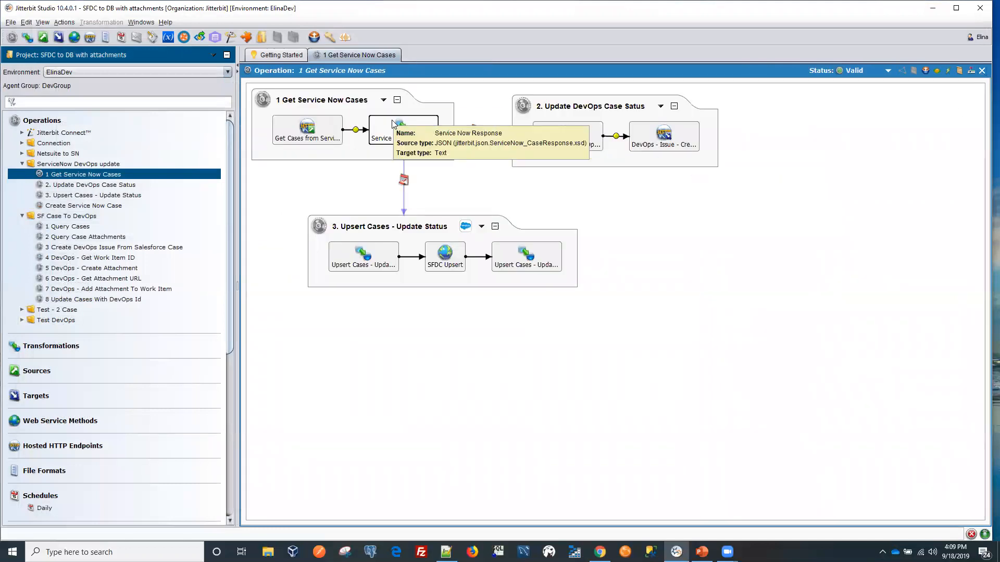
mouse_move(475, 131)
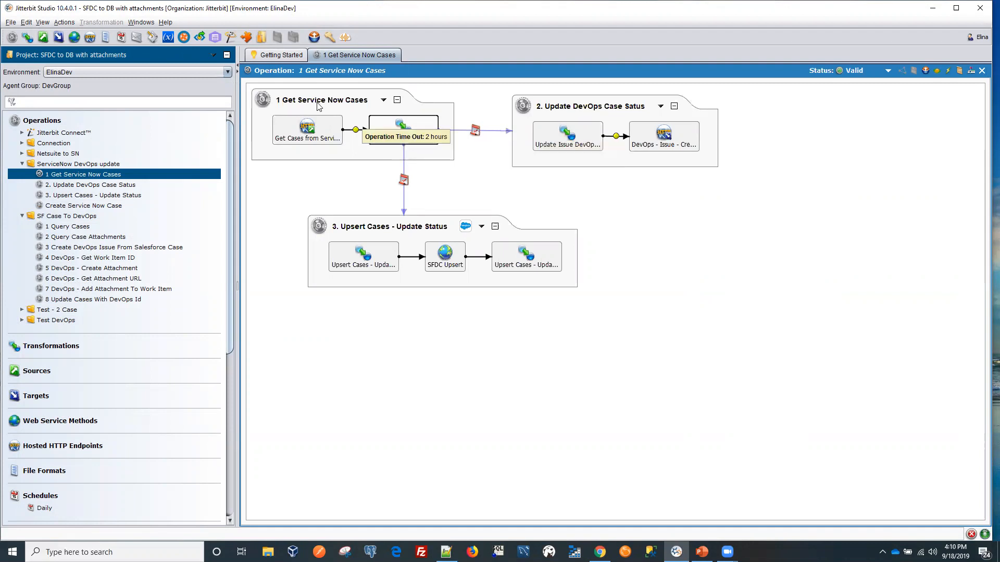
mouse_move(663, 135)
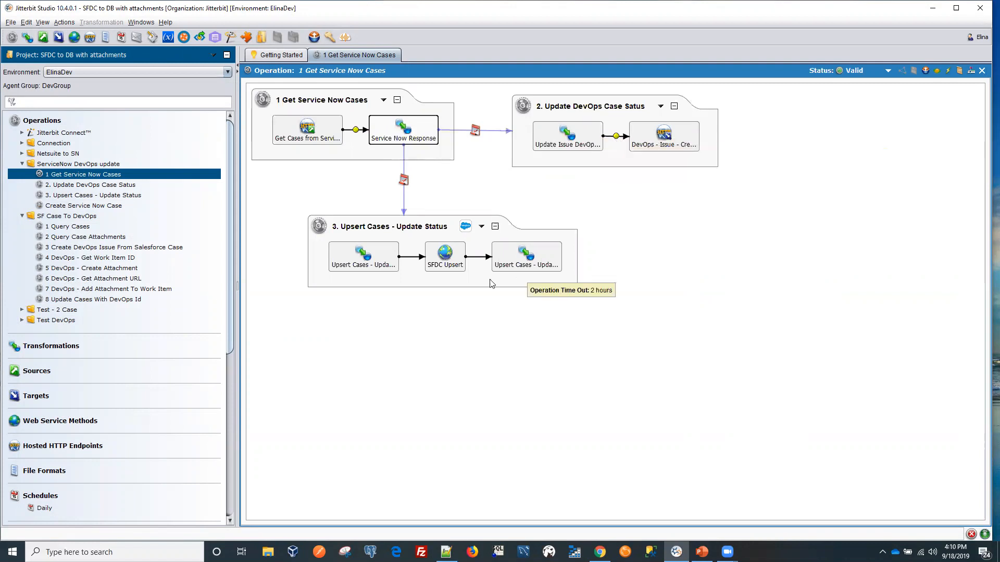
mouse_move(482, 271)
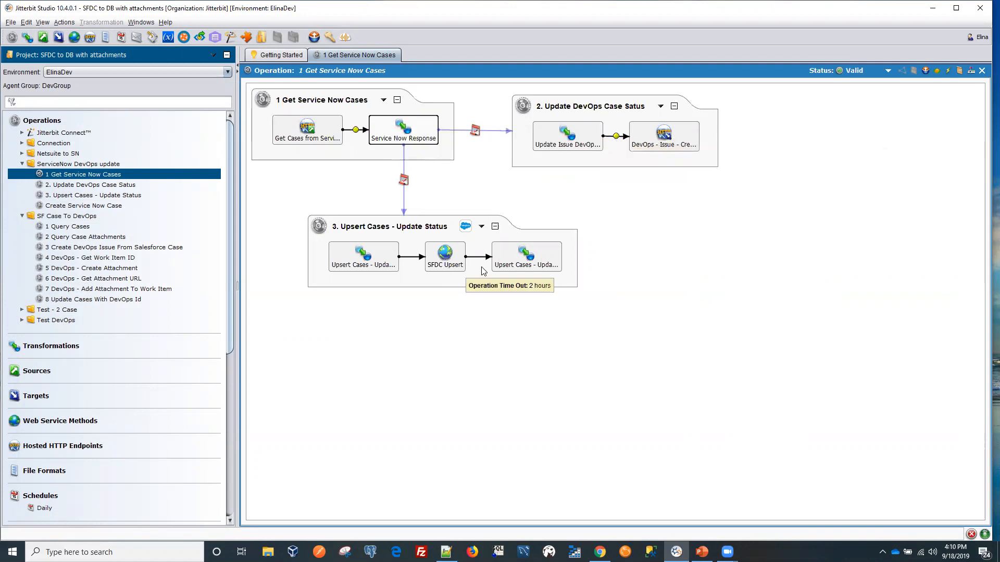
mouse_move(251, 322)
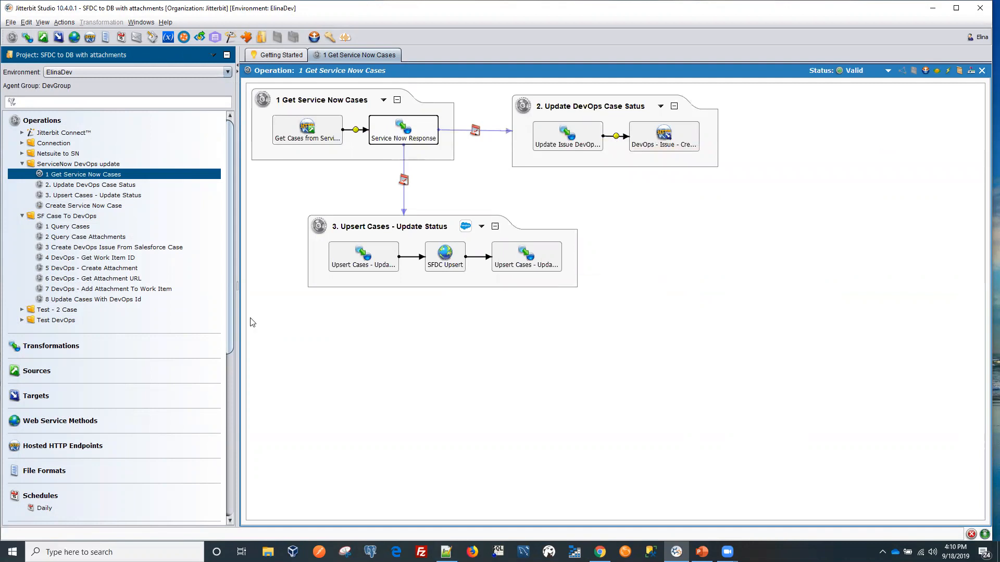
mouse_move(521, 163)
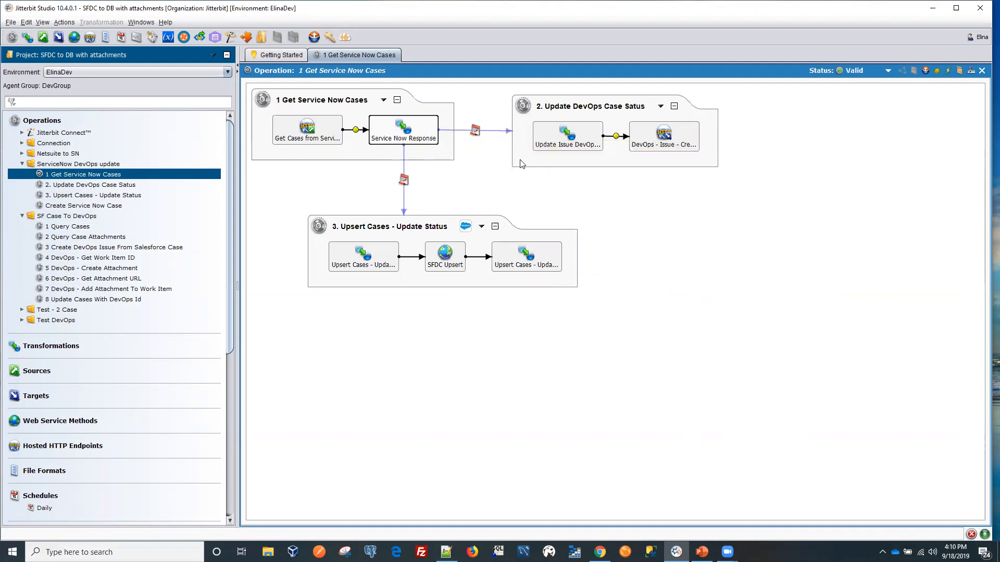
mouse_move(950, 89)
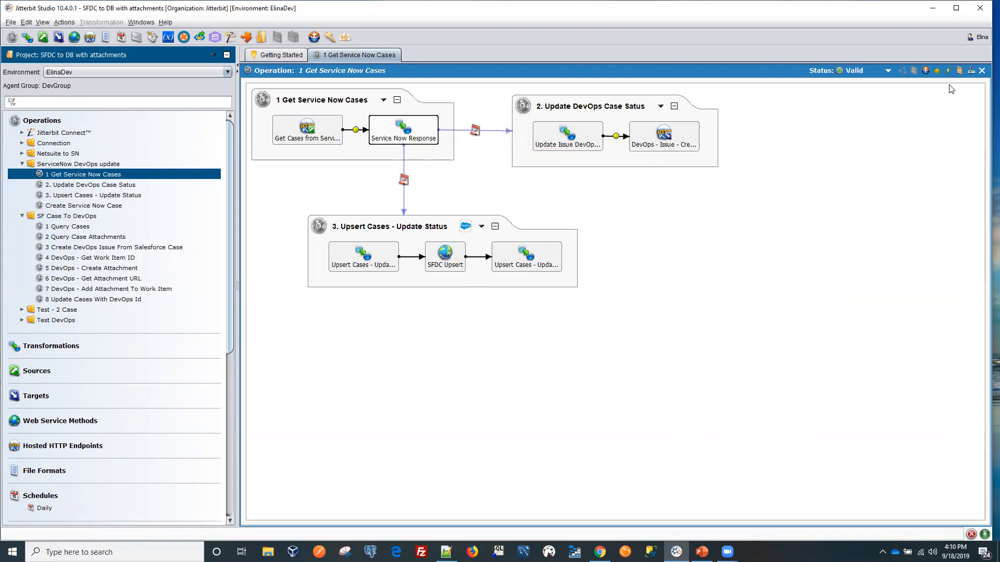
mouse_move(948, 71)
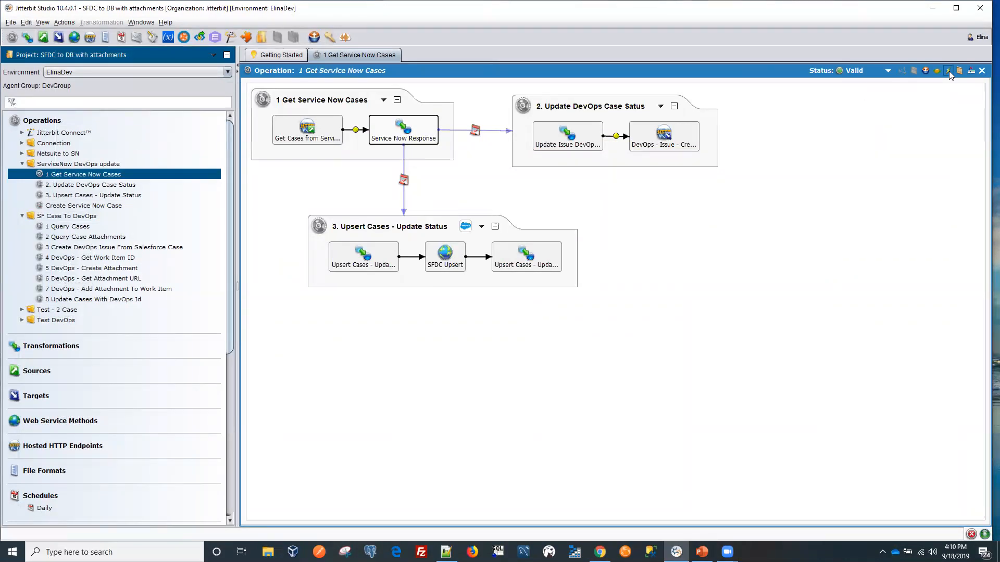
left_click(947, 71)
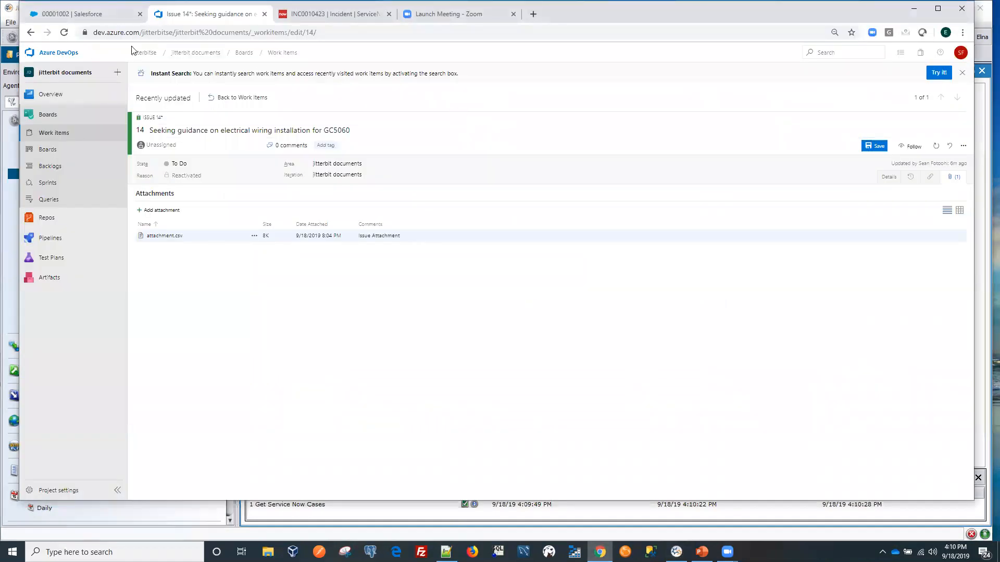
mouse_move(64, 32)
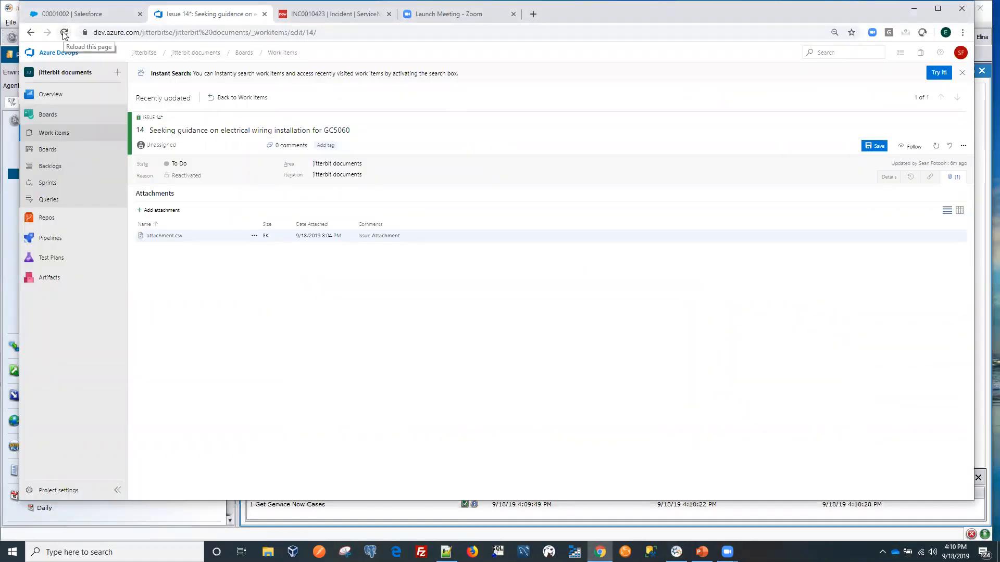
- Reload work item 14 to show Done, check the Salesforce case is Closed, and return to Jitterbit
left_click(64, 32)
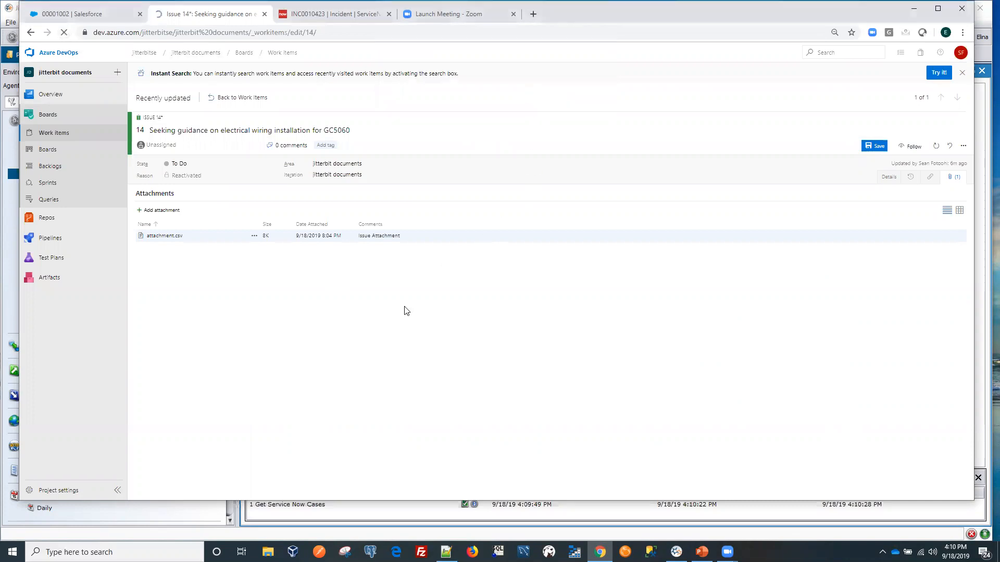
left_click(874, 146)
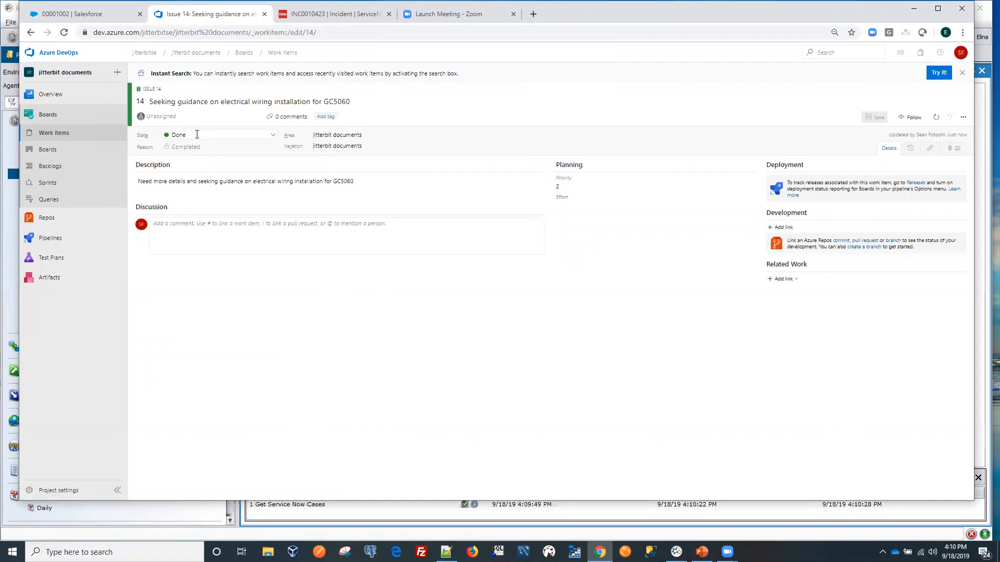
mouse_move(71, 47)
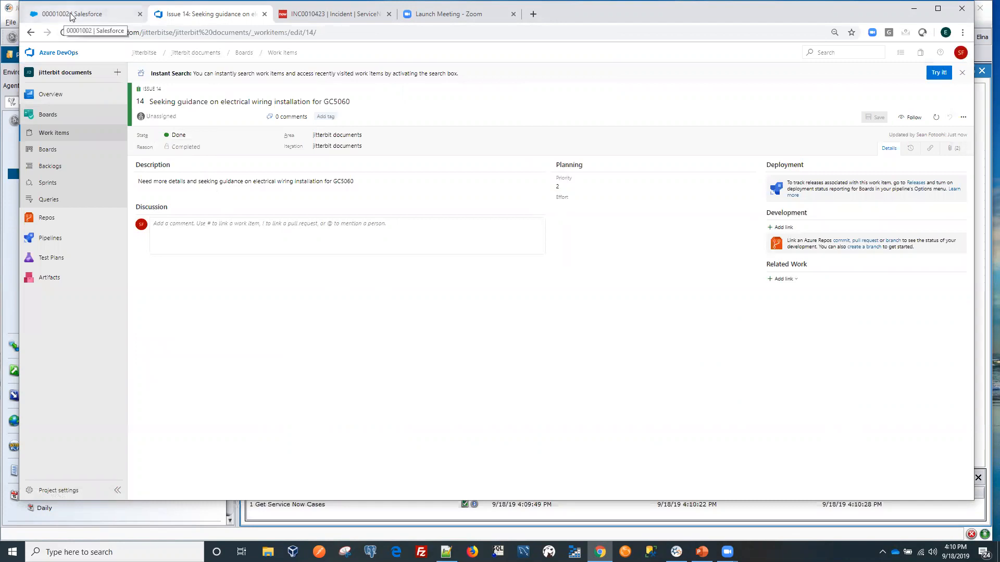
left_click(72, 13)
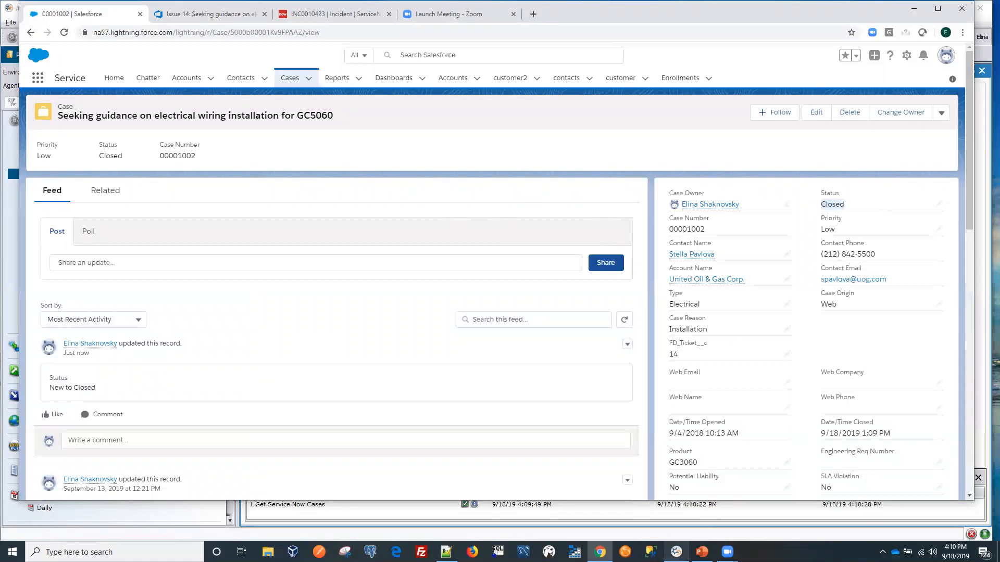
left_click(675, 552)
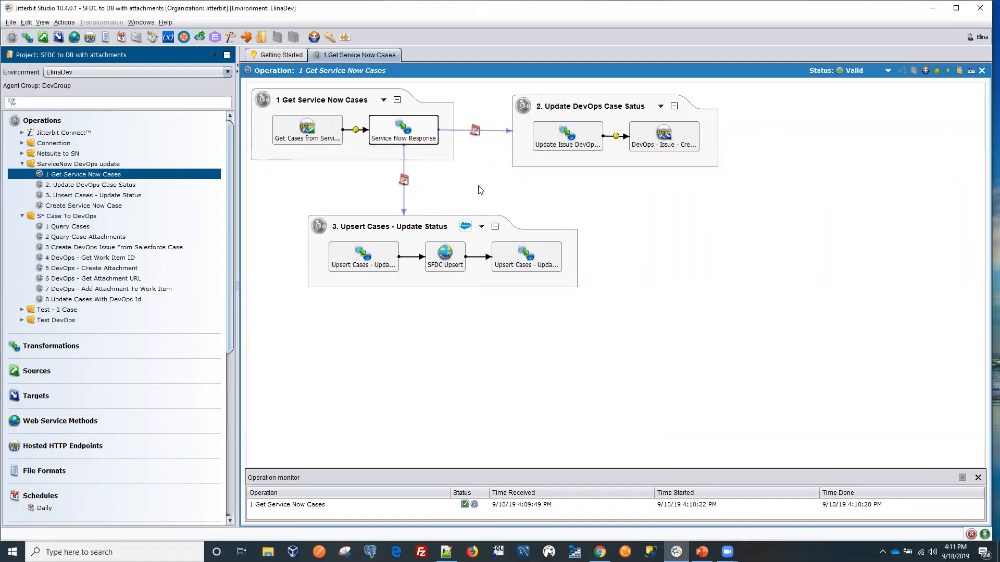
mouse_move(306, 126)
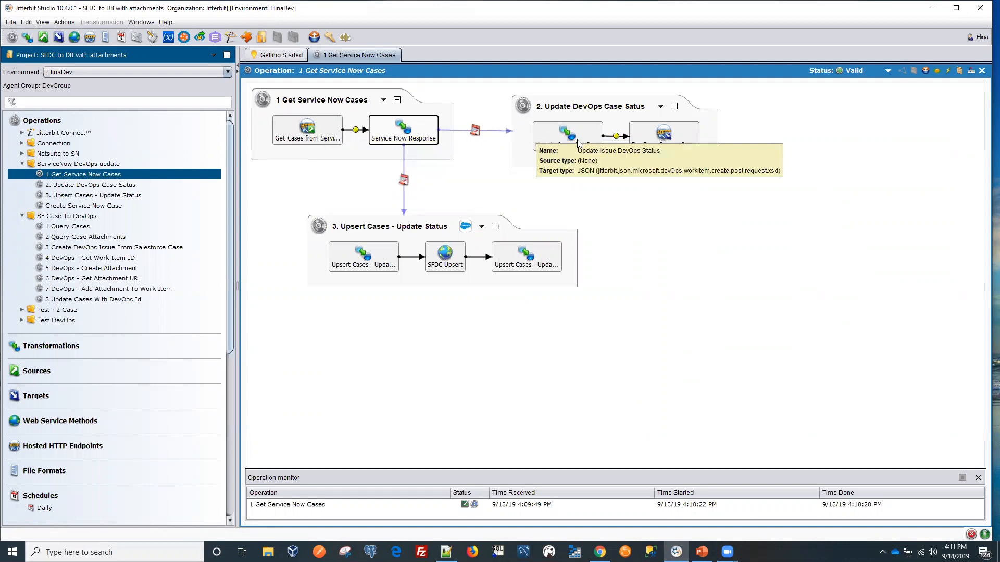
mouse_move(494, 133)
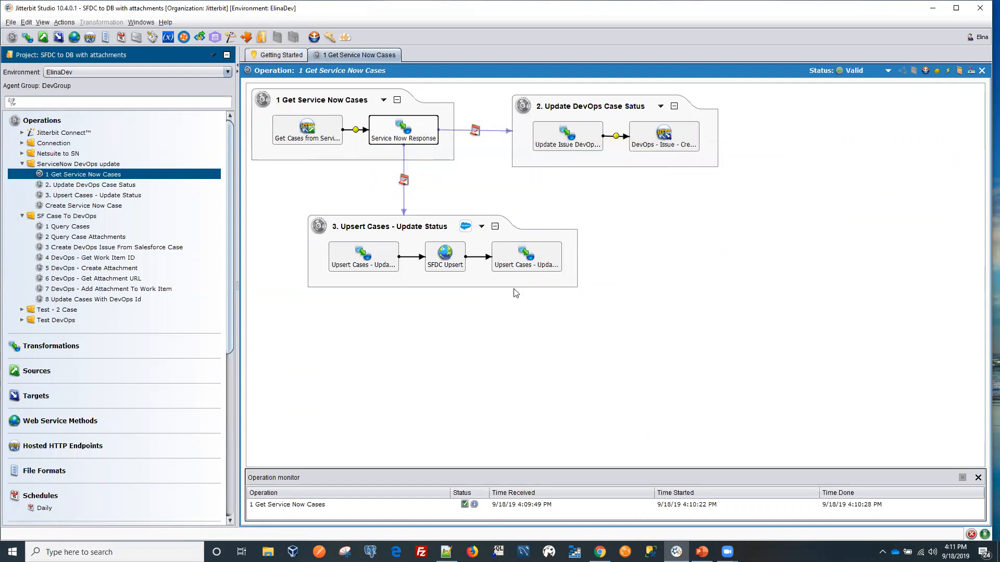
mouse_move(617, 160)
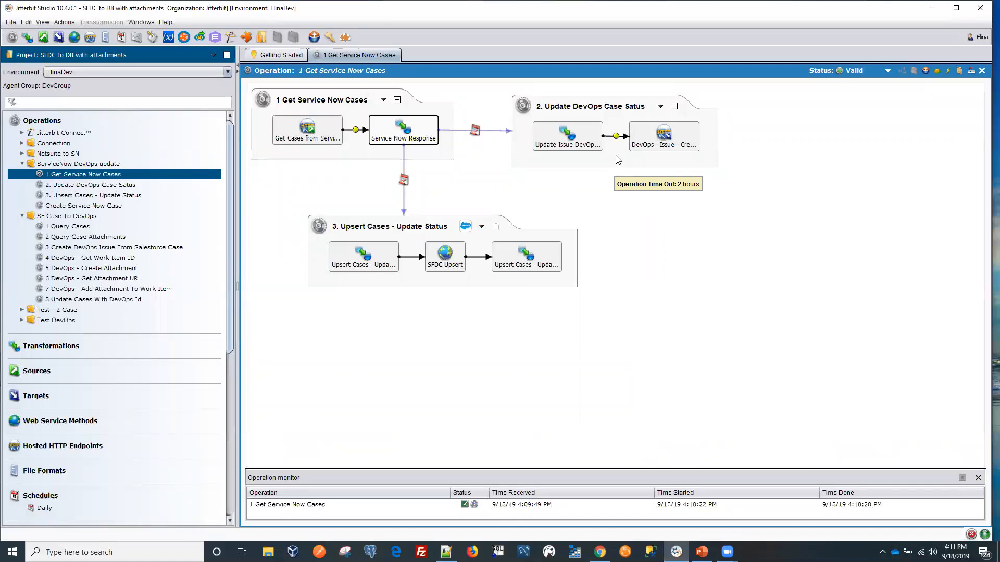
mouse_move(672, 238)
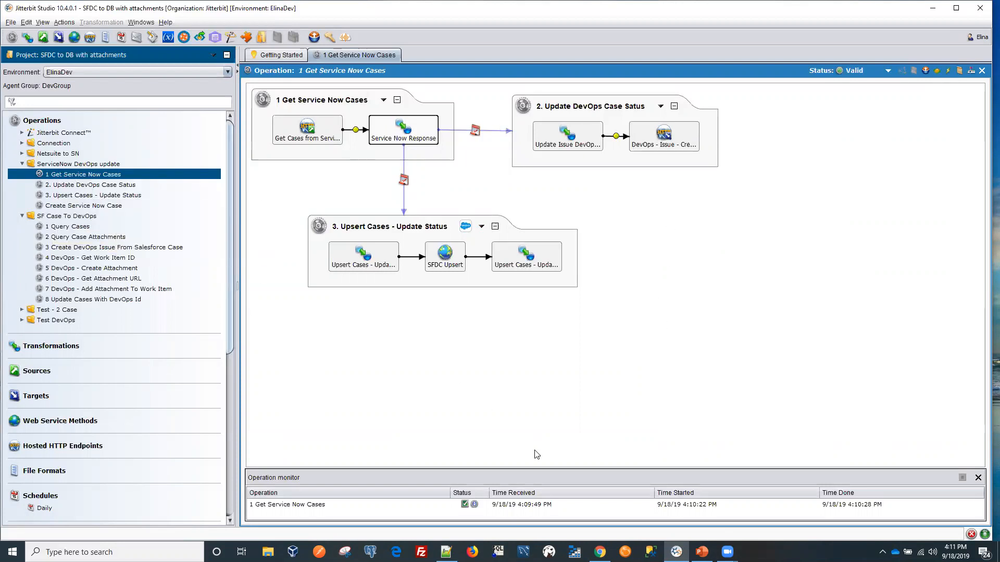
mouse_move(568, 339)
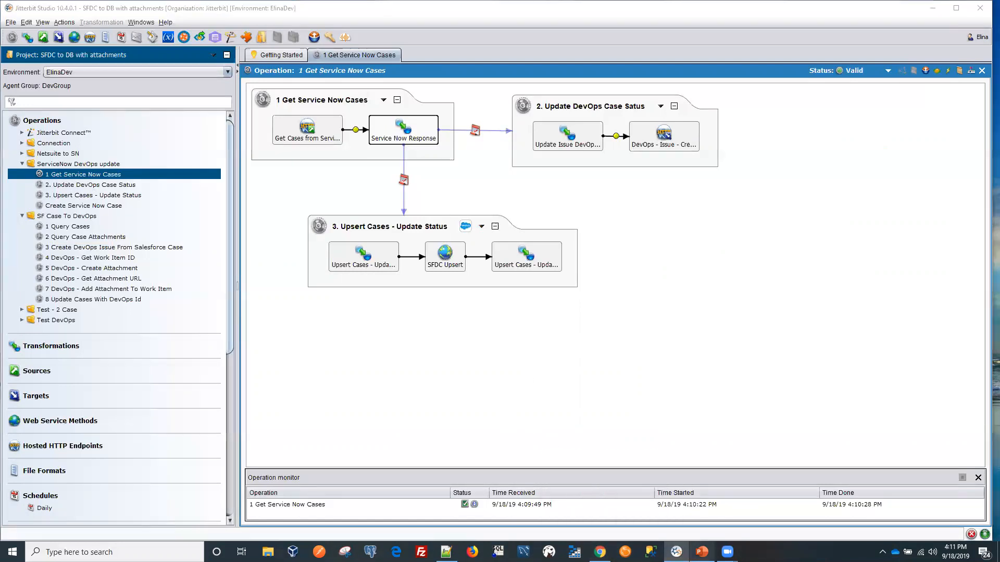
- Show the Demonstration agenda slide listing the four demo steps in PowerPoint
left_click(701, 552)
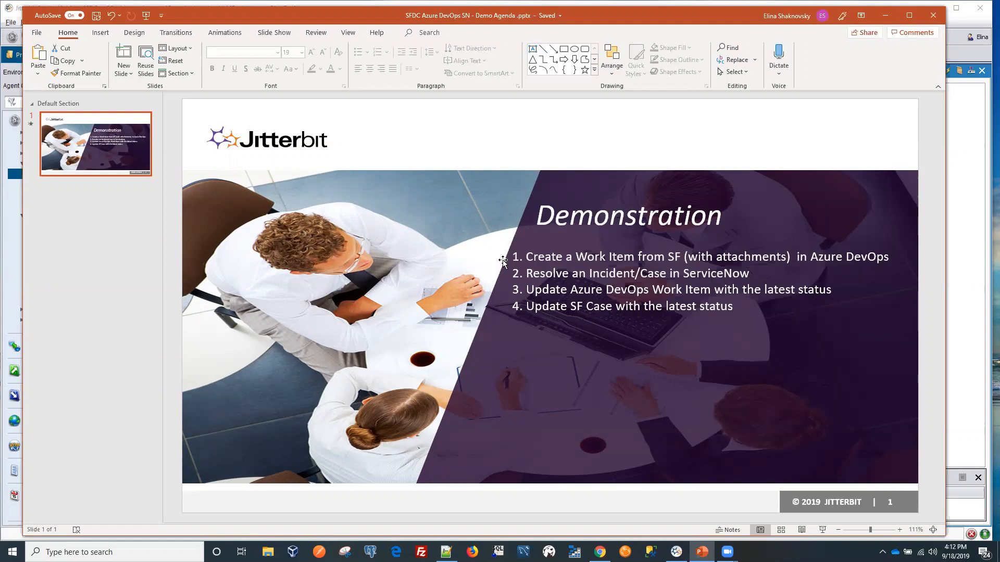
mouse_move(617, 246)
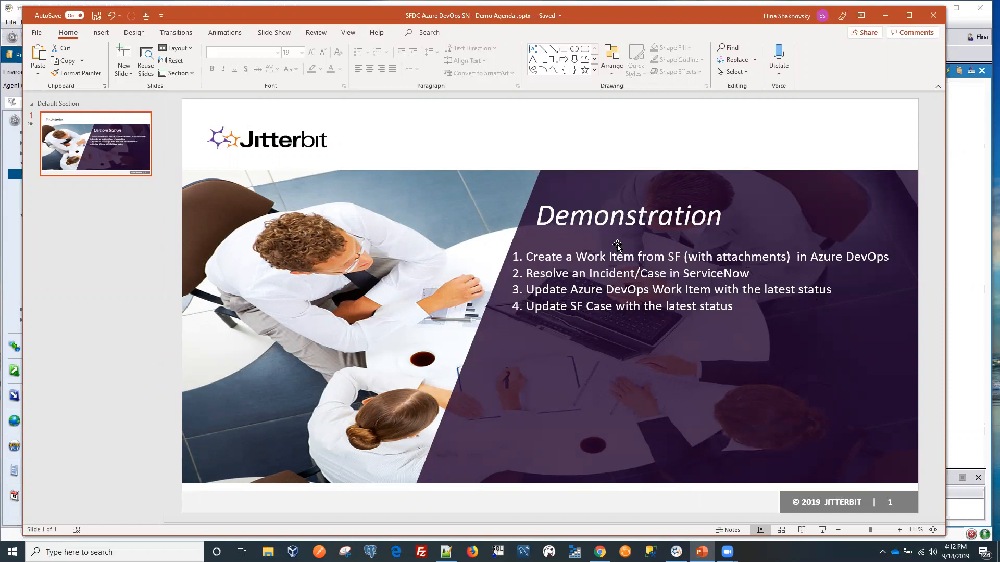